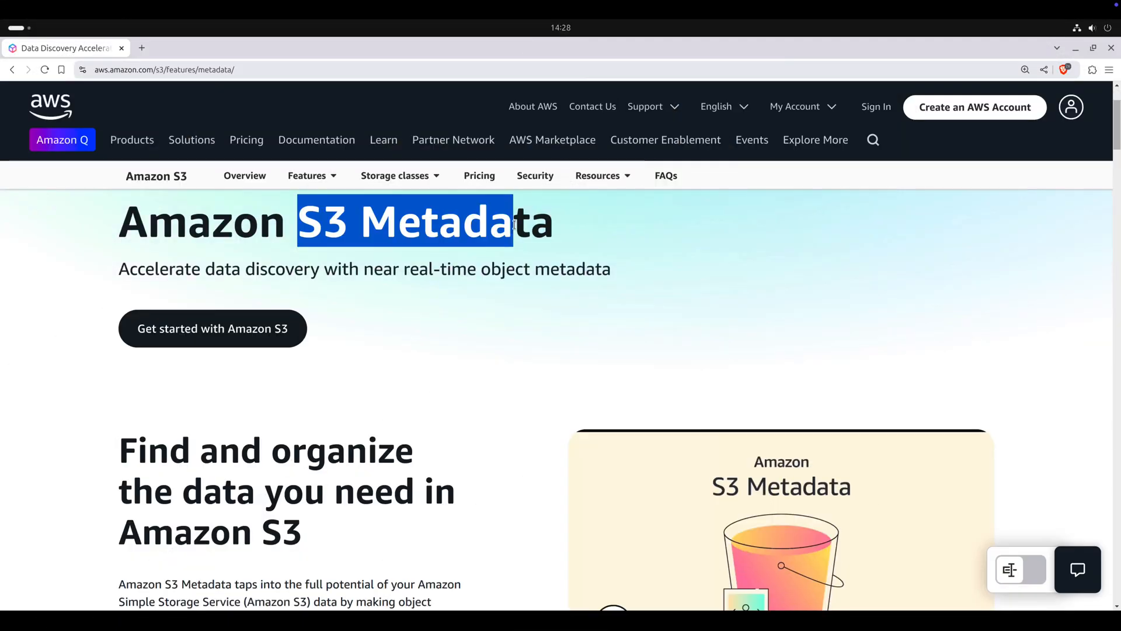
Step: Review the S3 Metadata feature page and reach the awsjunkie-whats-new bucket
left_click(418, 278)
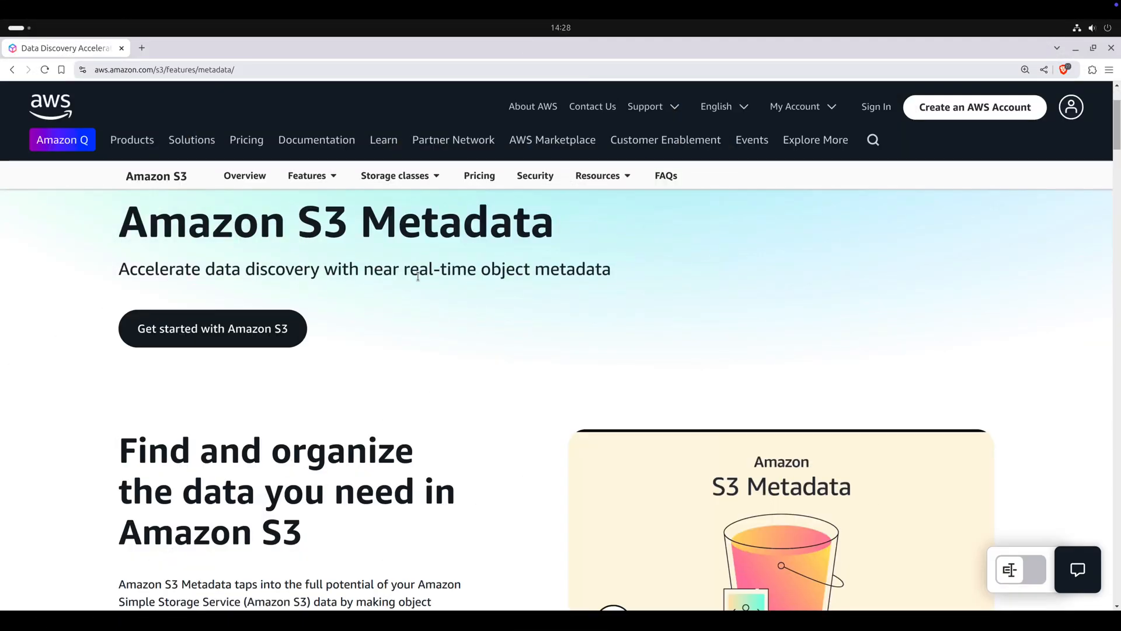
left_click_drag(203, 269, 285, 269)
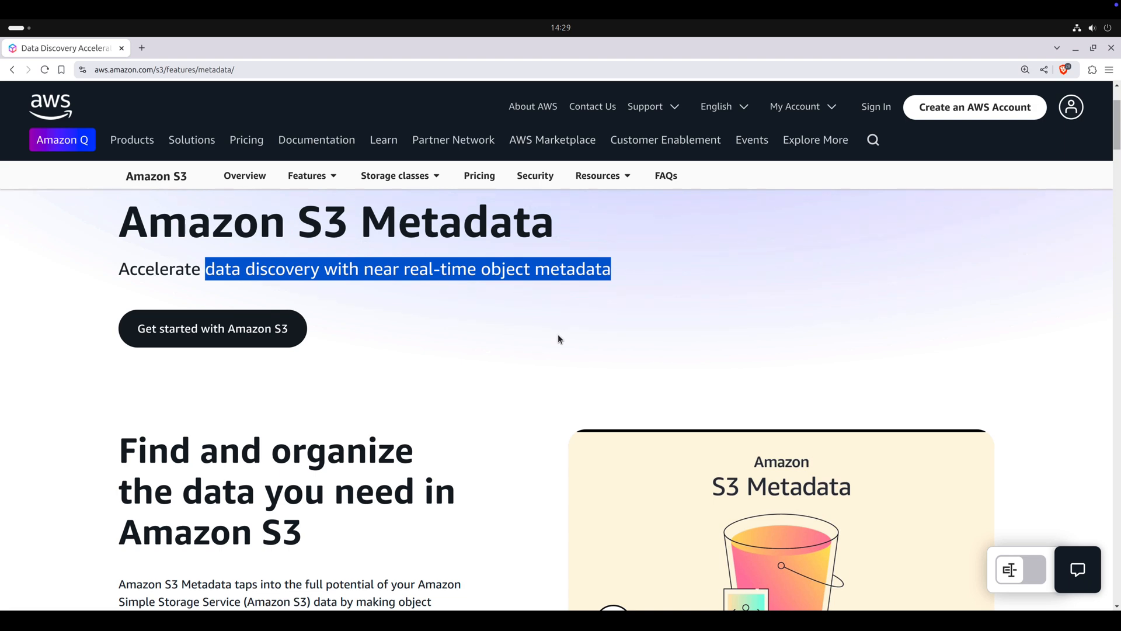
mouse_move(453, 409)
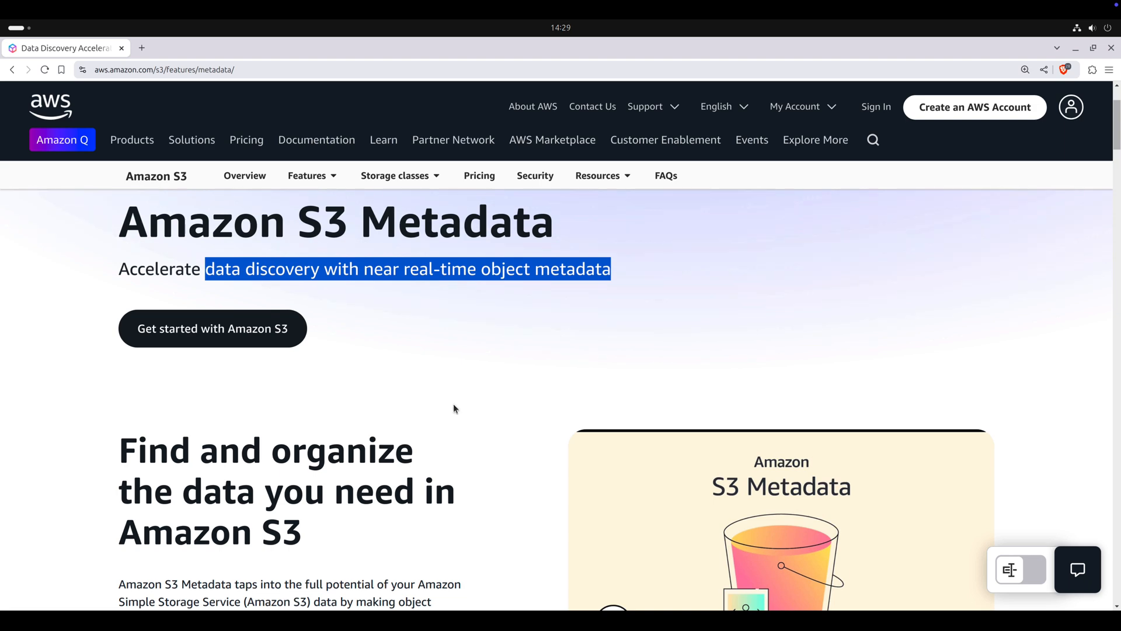
scroll("down", 3)
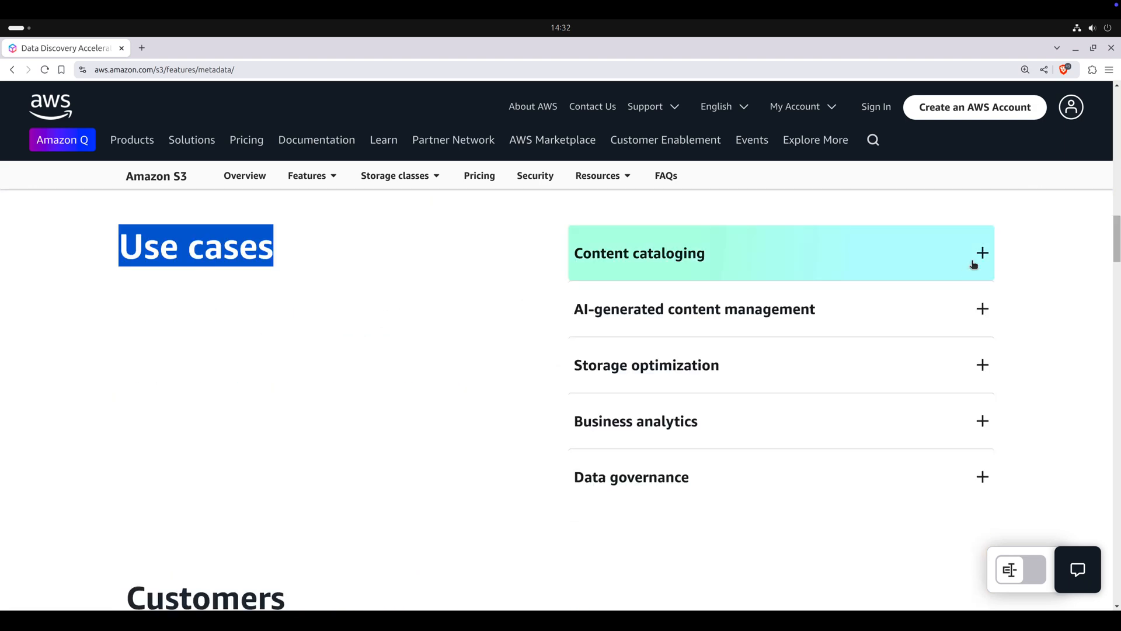
mouse_move(702, 265)
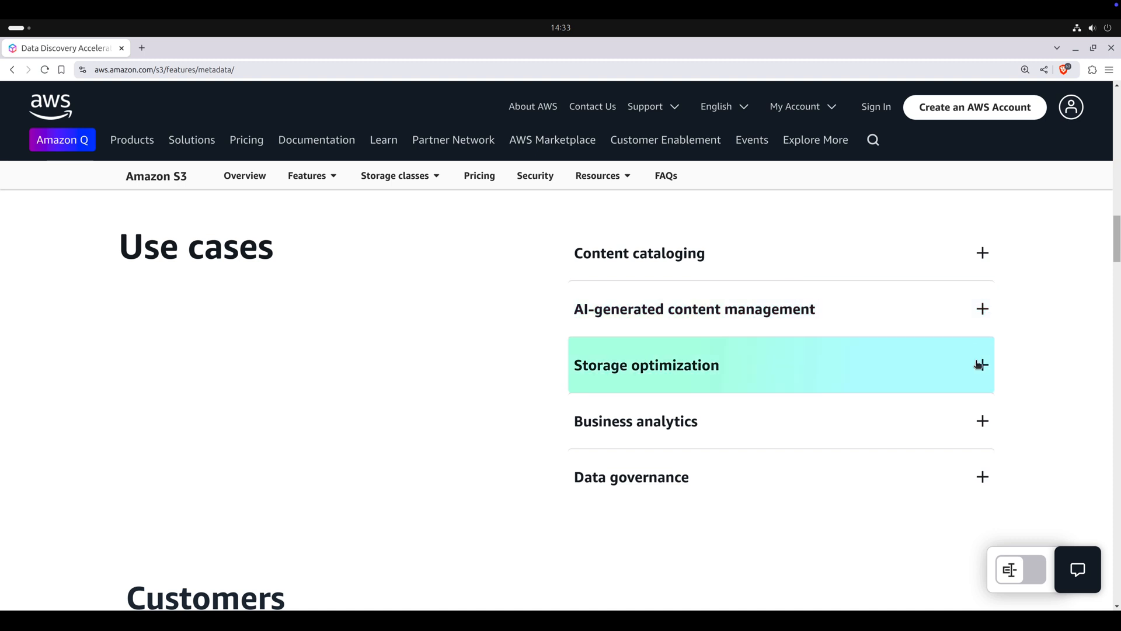
mouse_move(963, 391)
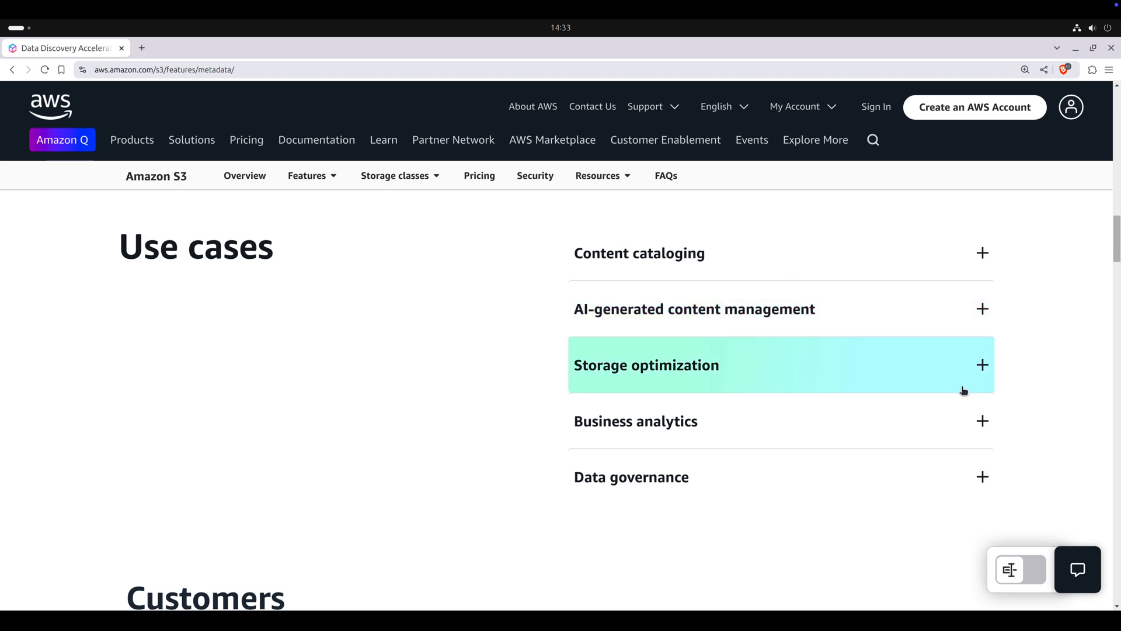
mouse_move(960, 422)
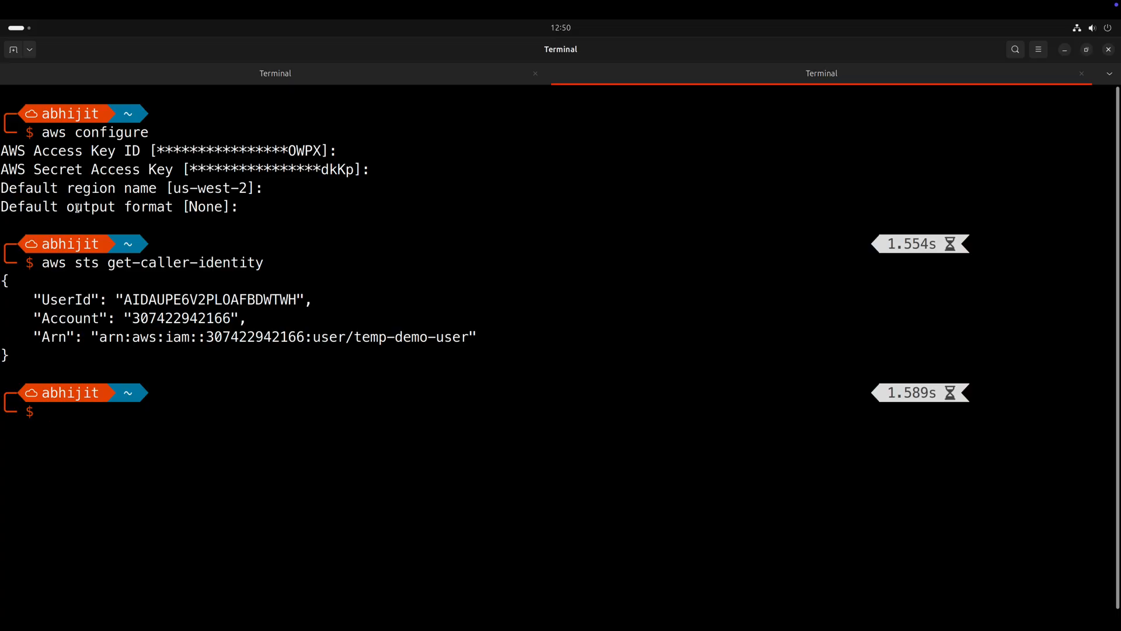
double_click(408, 336)
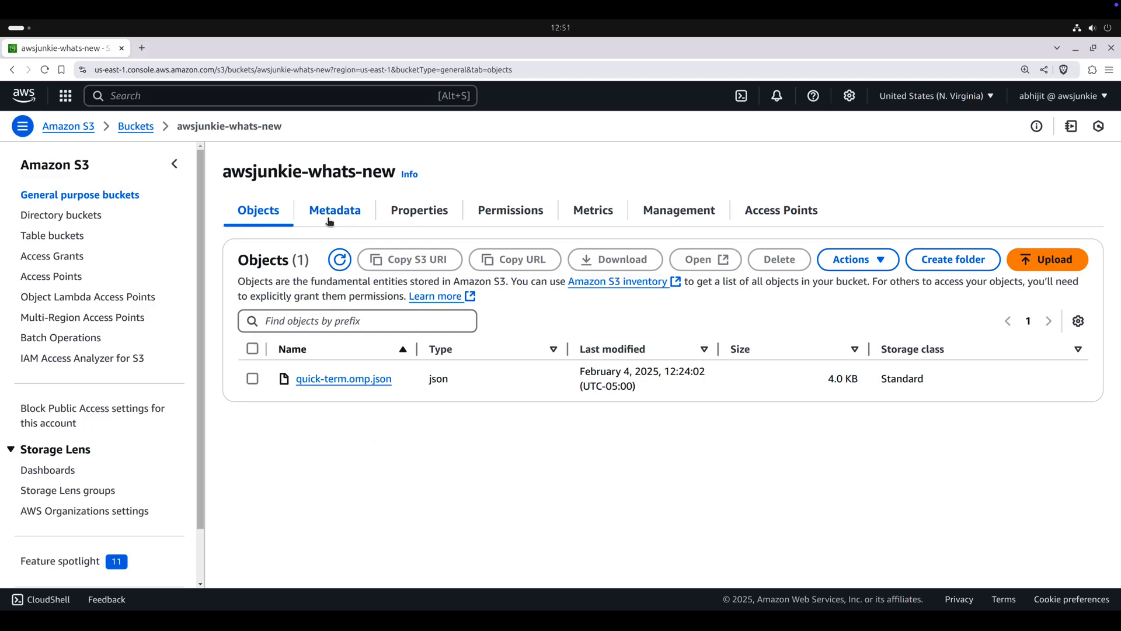
Step: From the bucket's Metadata view, start a new metadata configuration and note the destination-region requirement
left_click(334, 209)
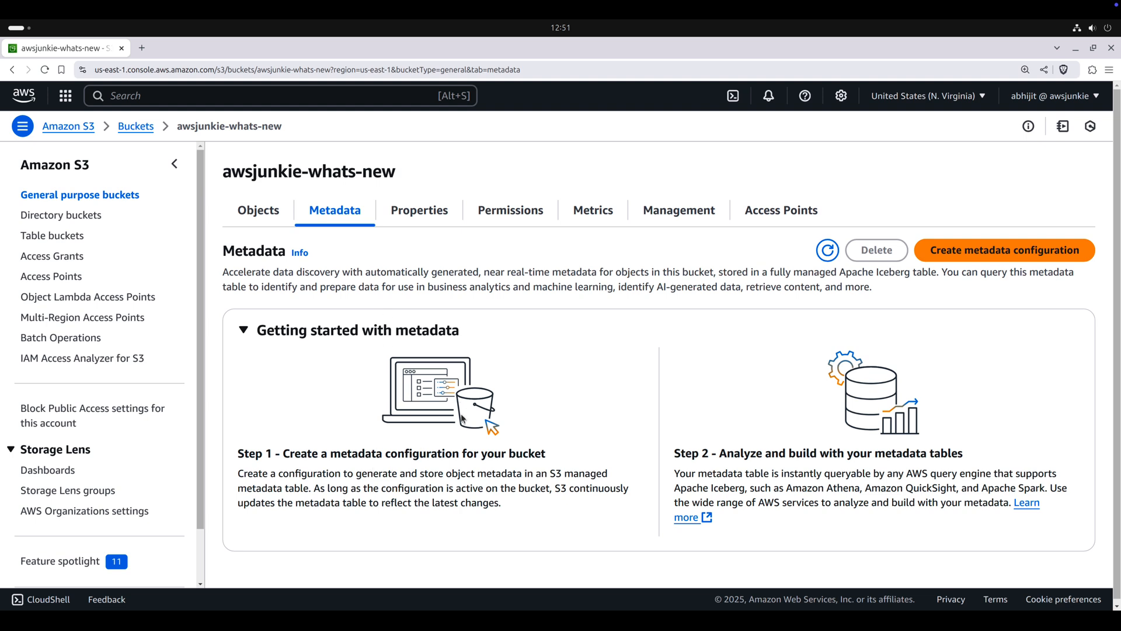
mouse_move(953, 252)
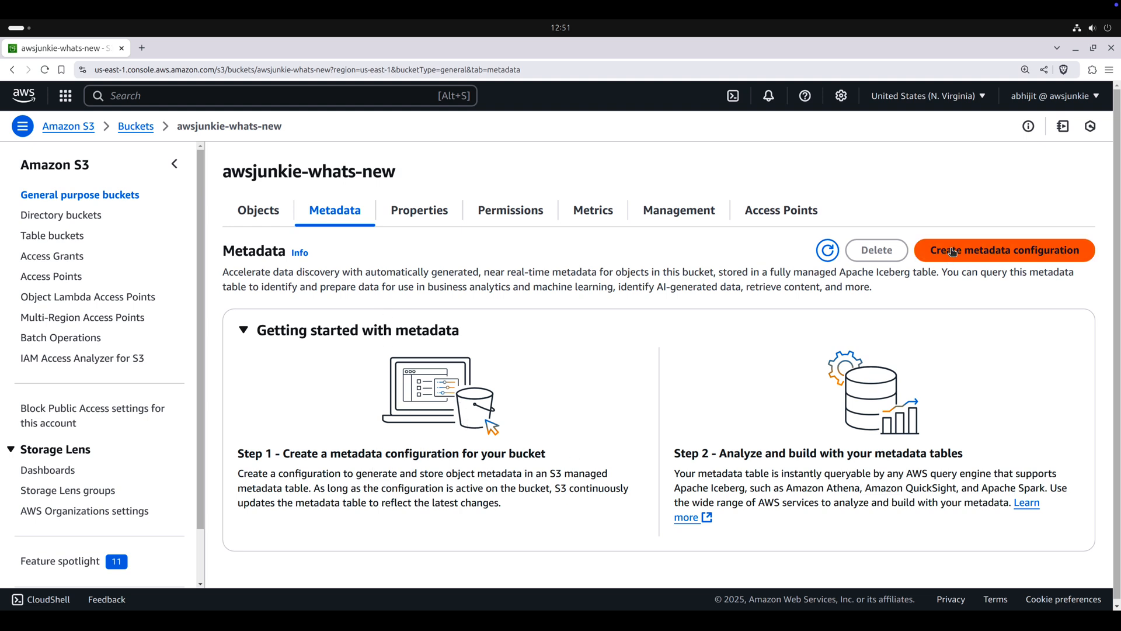
mouse_move(967, 253)
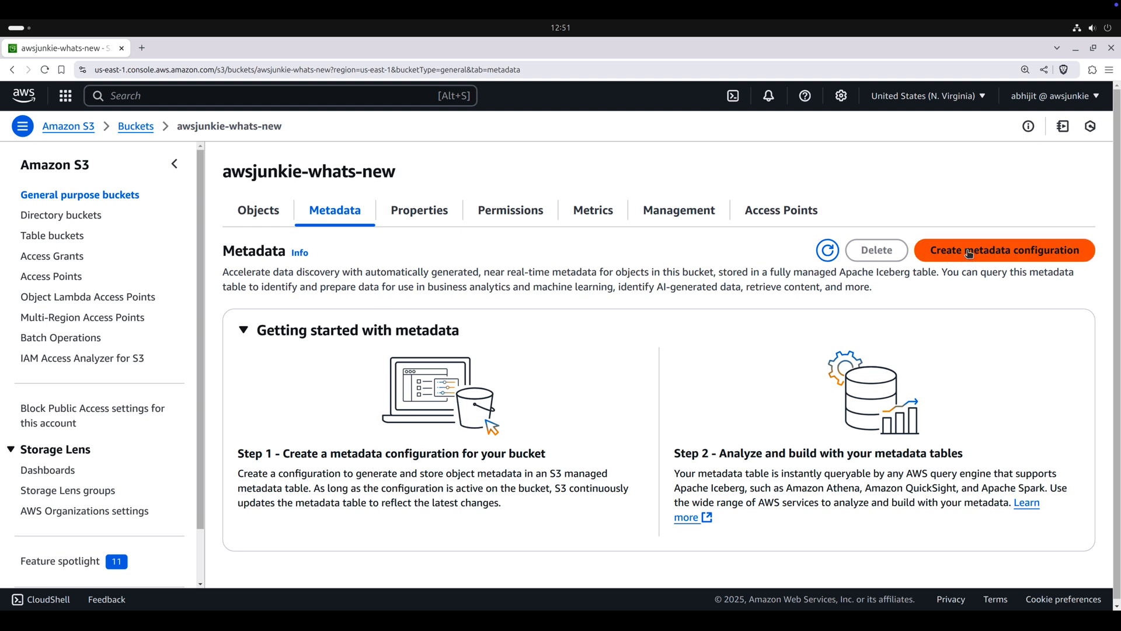
left_click(1005, 250)
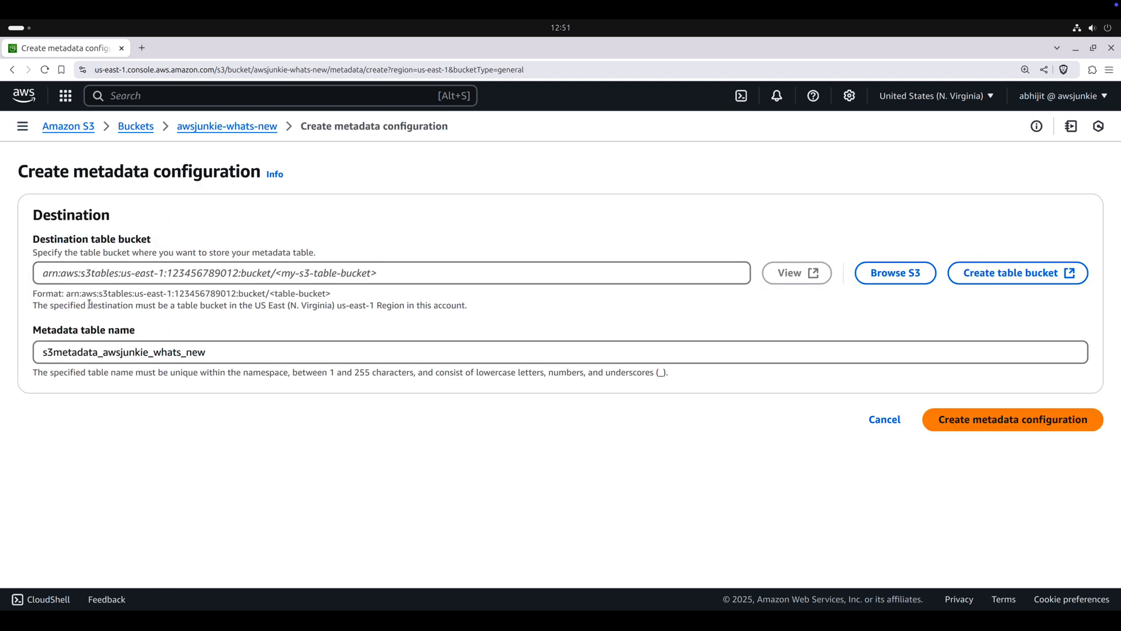
left_click_drag(88, 305, 343, 305)
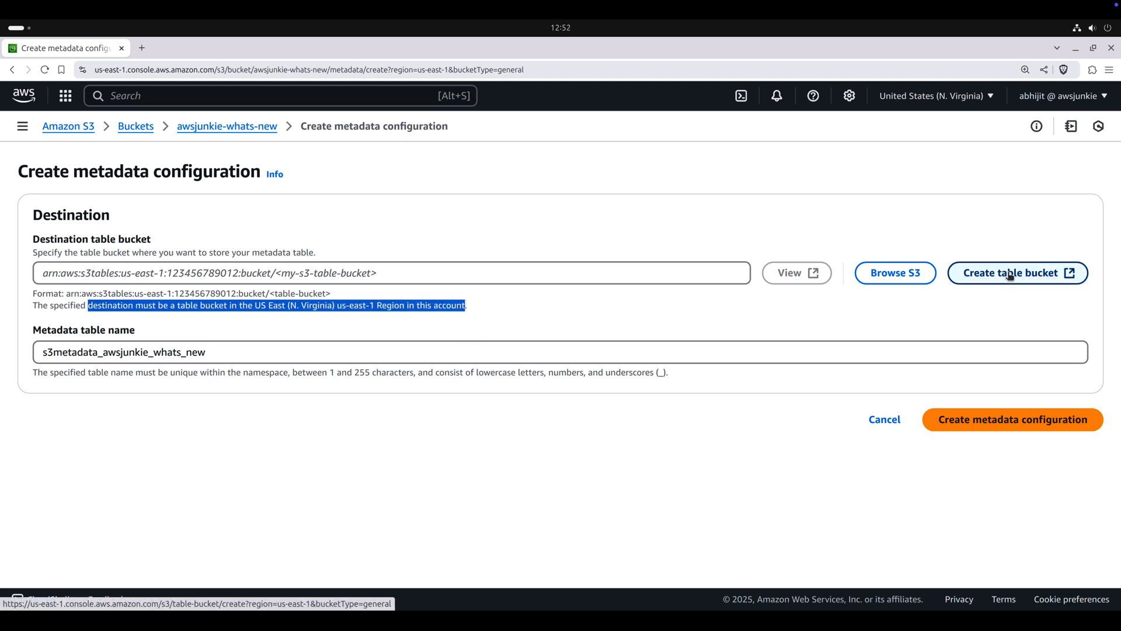
Step: Create a new table bucket named s3metadata-demo-bucket
left_click(1011, 272)
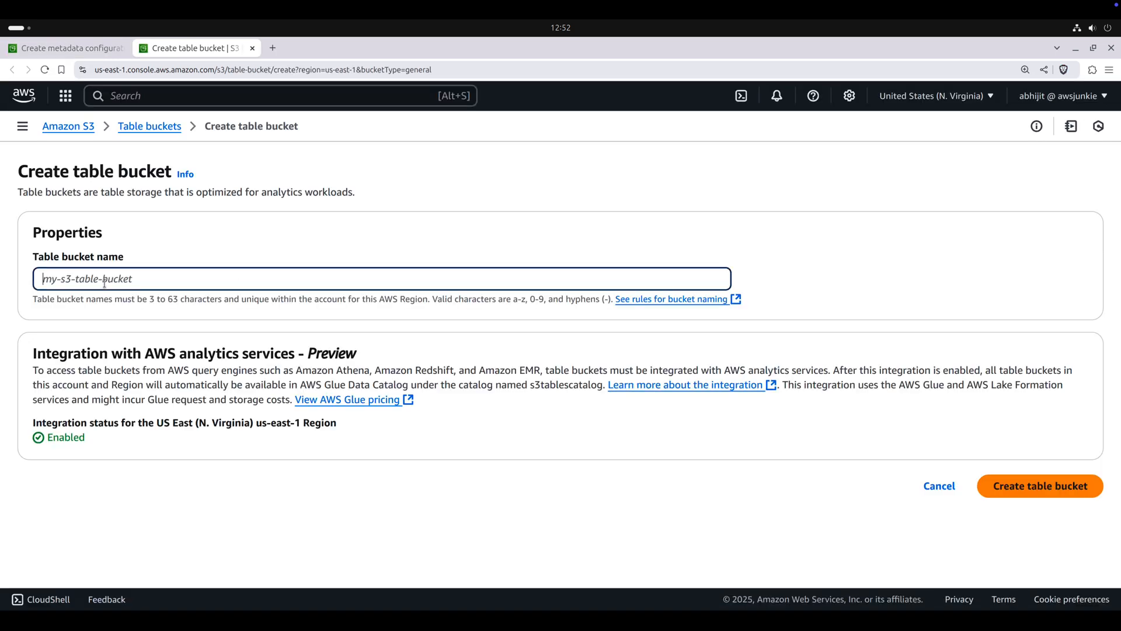
type("s3metadata-demo-bucket")
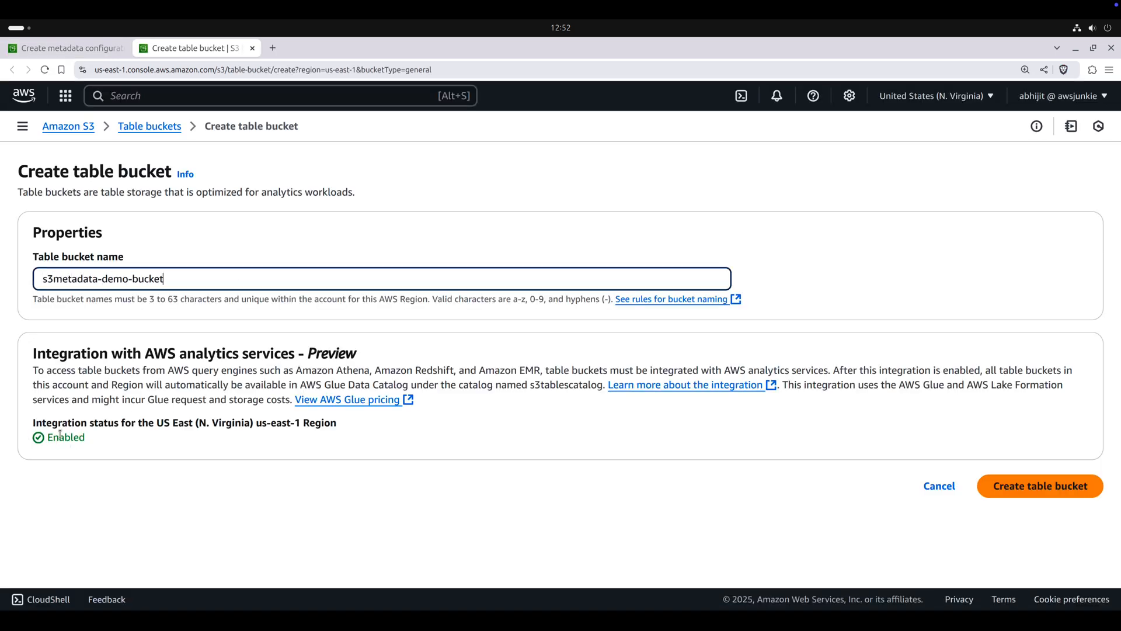
left_click_drag(297, 370, 425, 370)
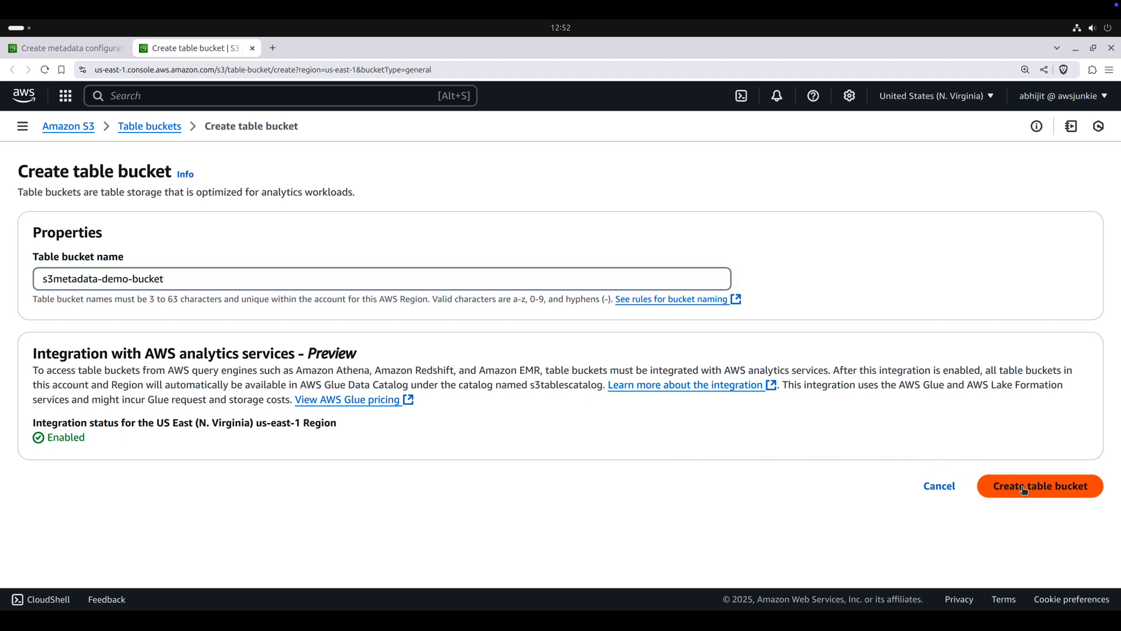
left_click(1039, 486)
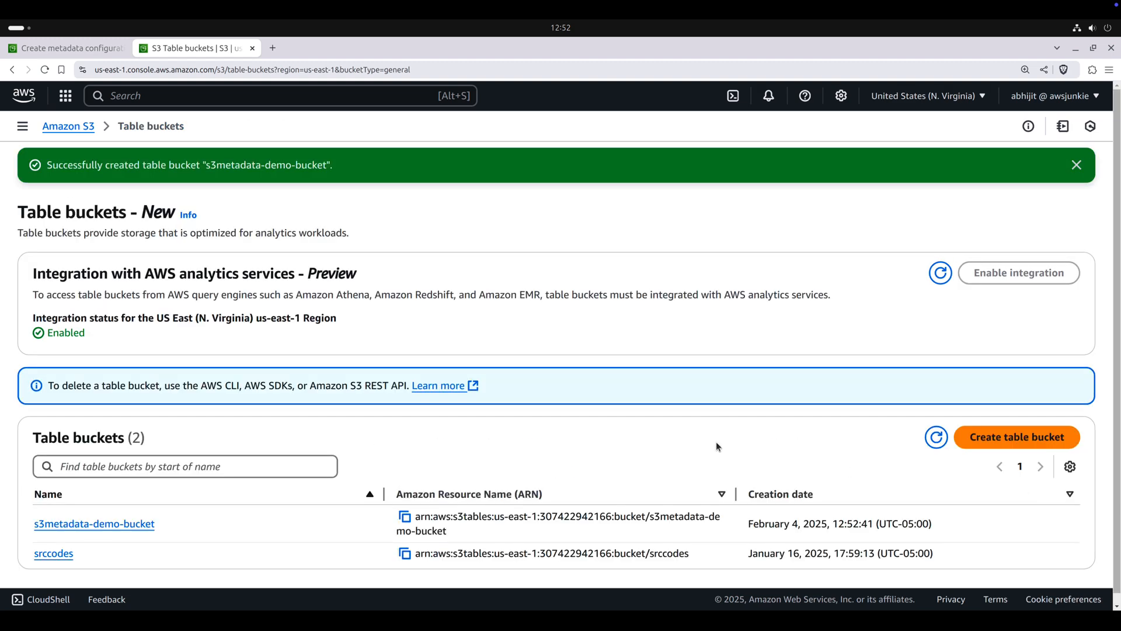
Step: Look at the new s3metadata-demo-bucket, then return to the metadata configuration form
left_click(93, 523)
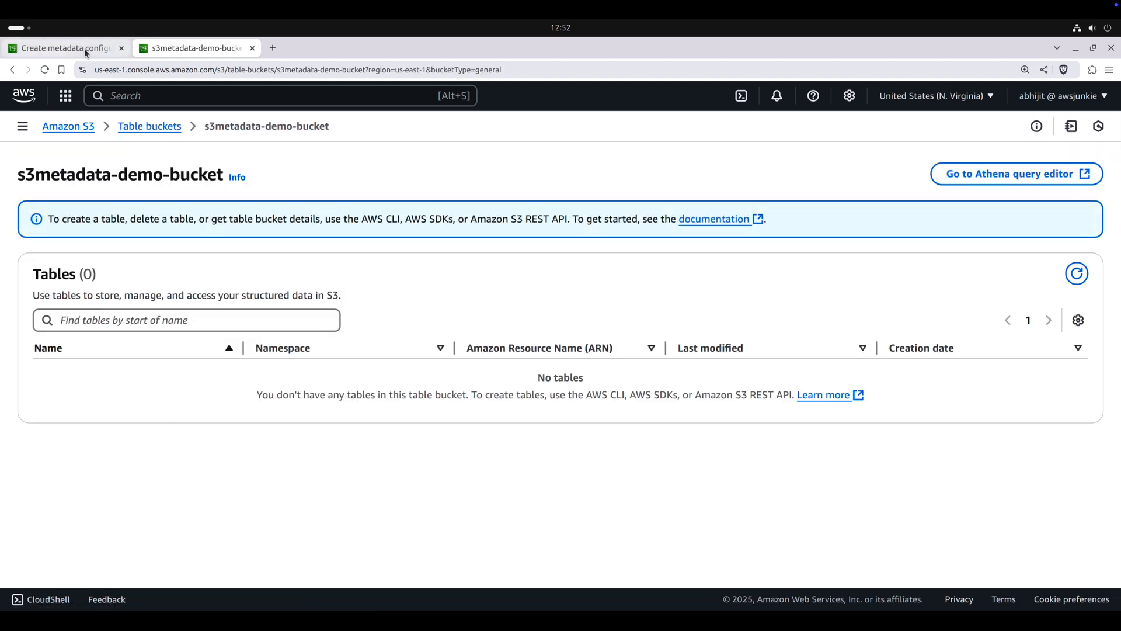
left_click(64, 47)
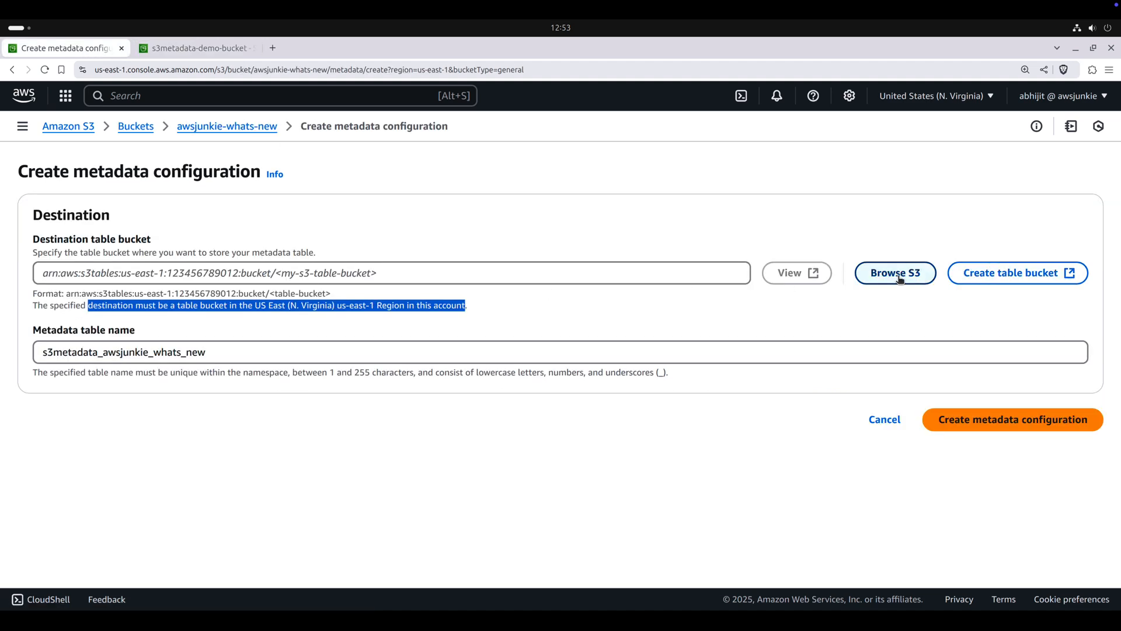
Step: Choose s3metadata-demo-bucket as destination, name the table demo_table and submit the configuration
left_click(895, 272)
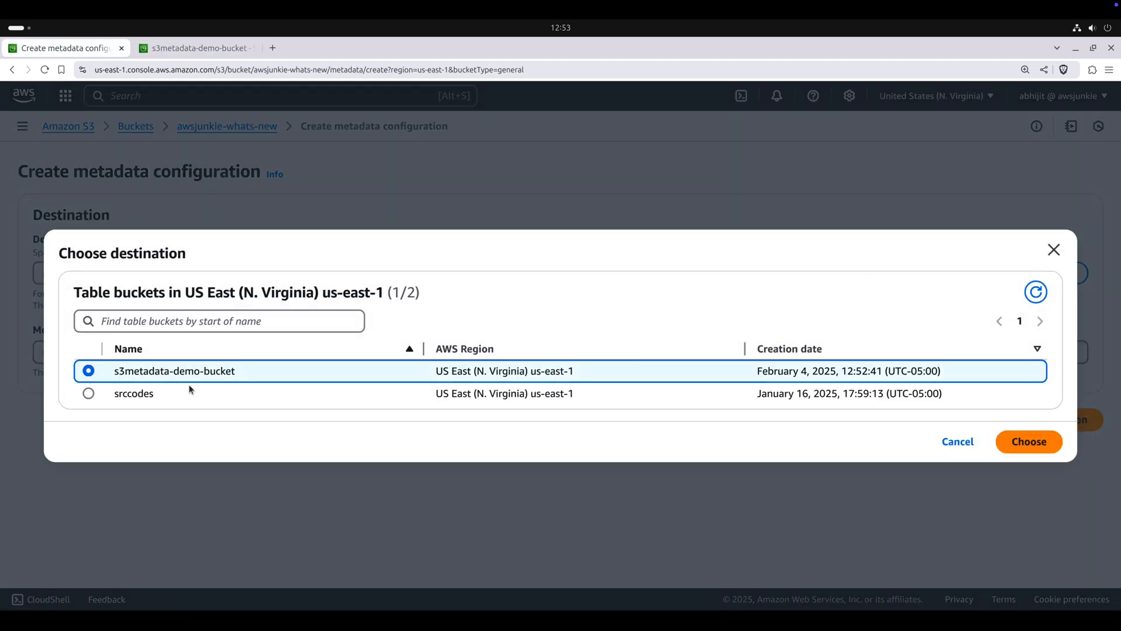
left_click(1027, 441)
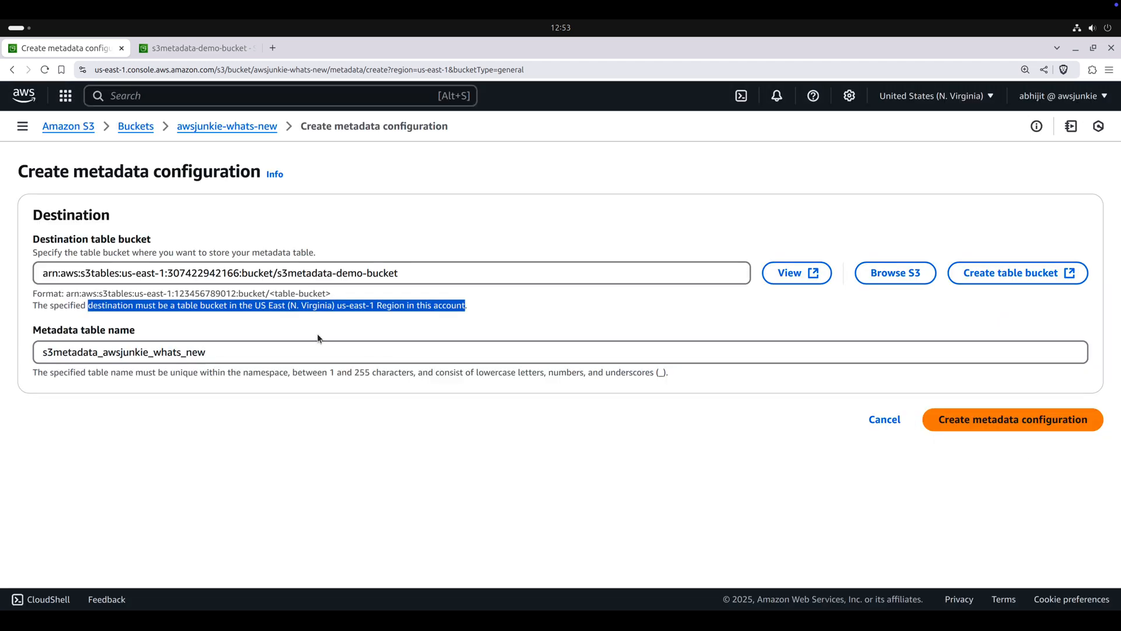
type("demo_")
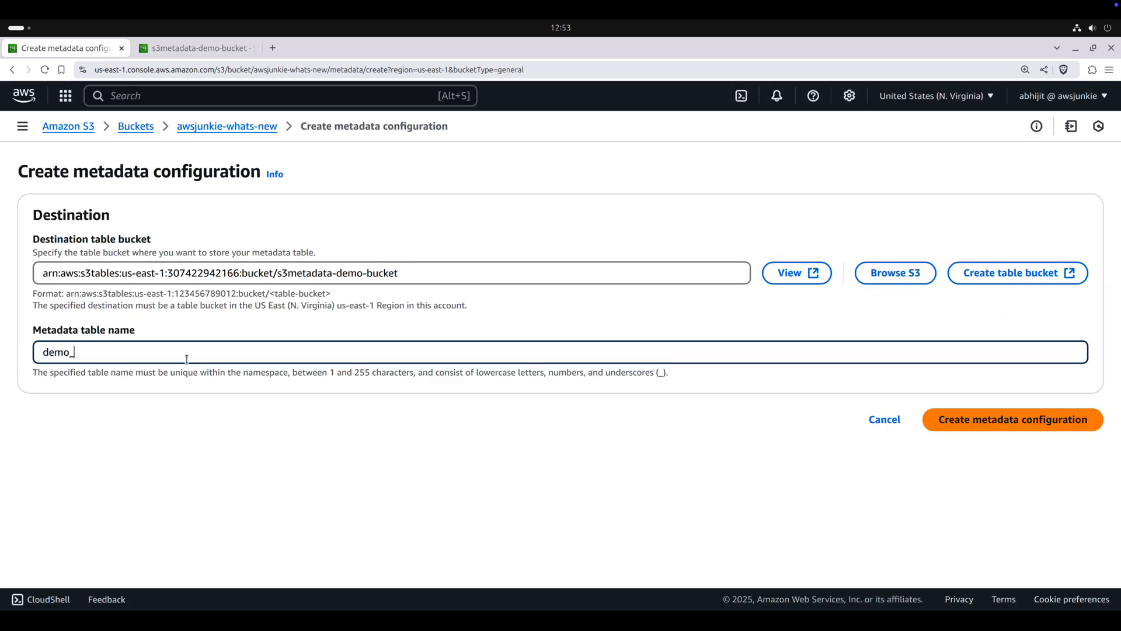
type("table")
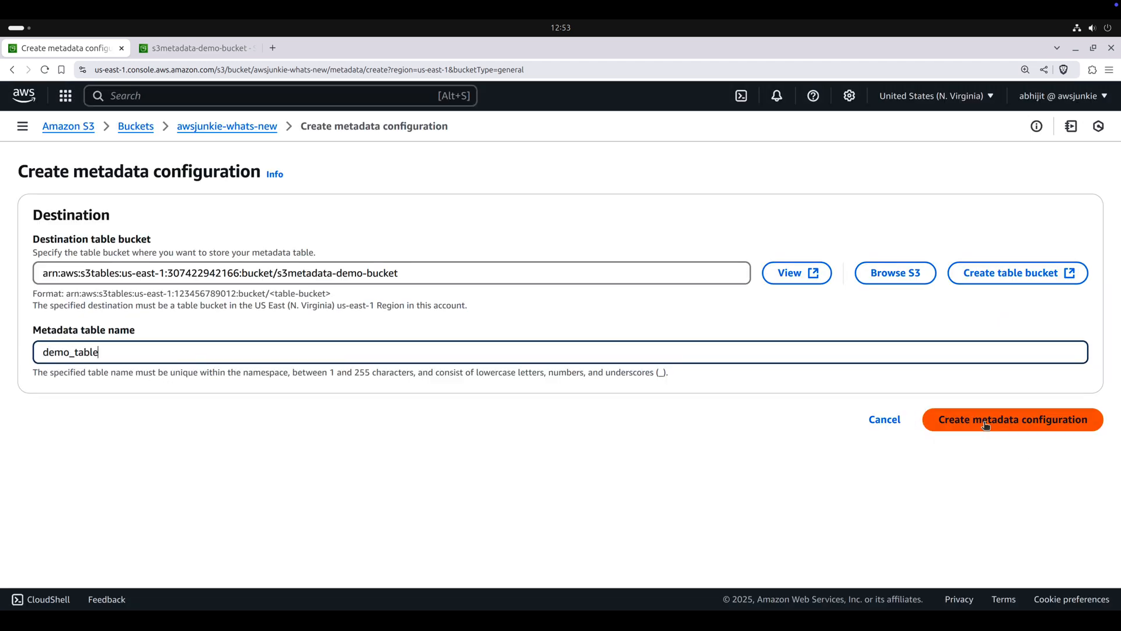
left_click(1011, 419)
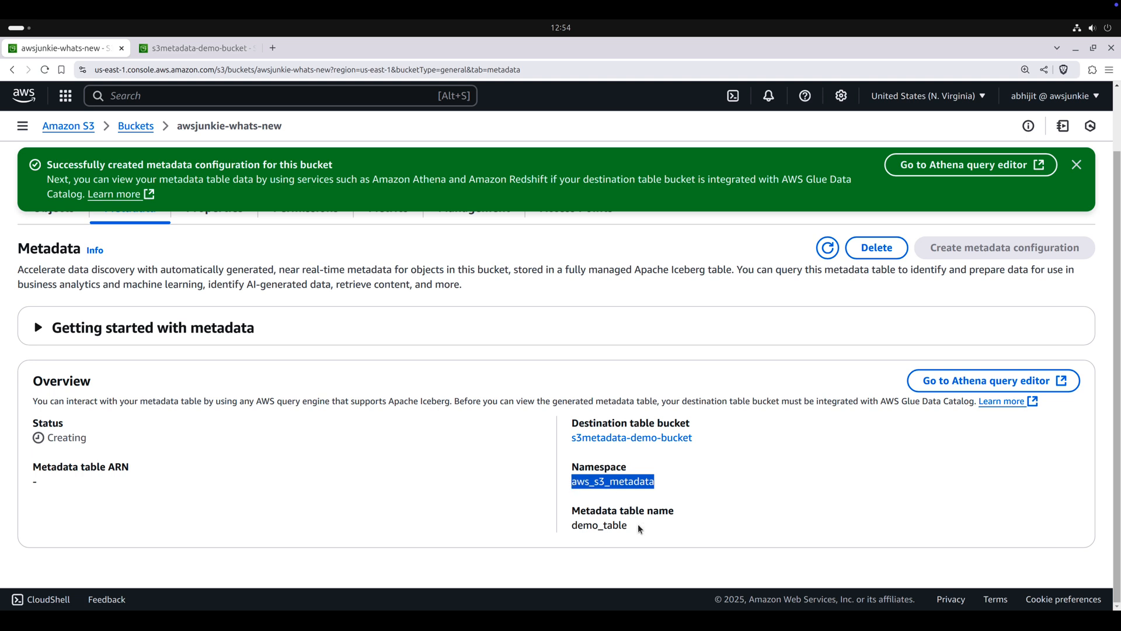
double_click(598, 524)
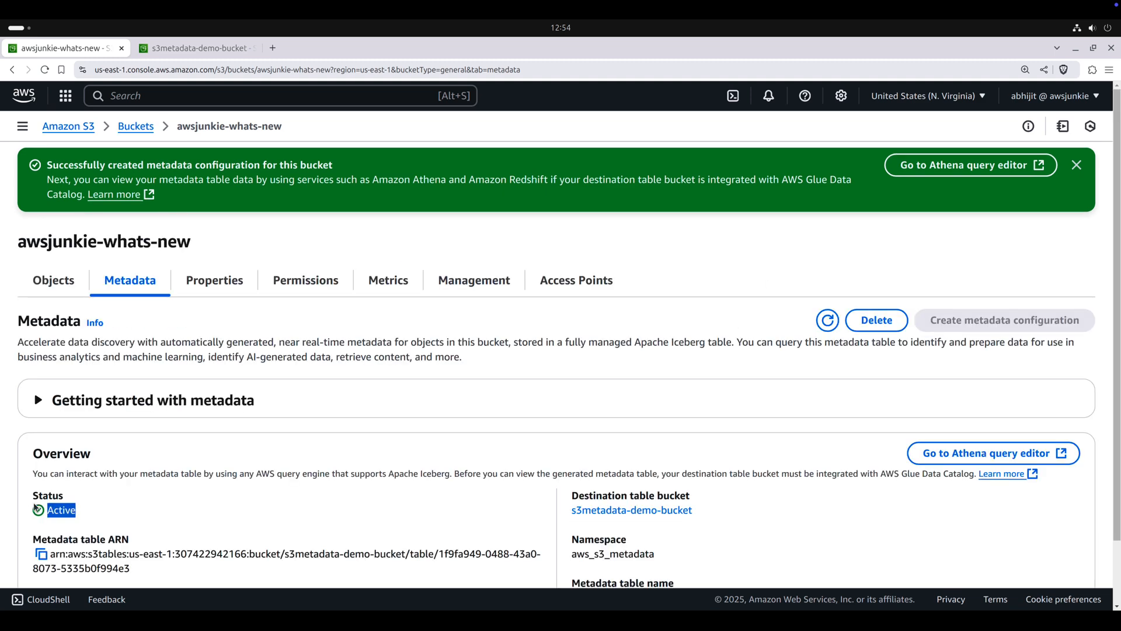
Step: Show the s3metadata-demo-bucket table bucket and refresh its Tables list until demo_table appears
left_click(192, 48)
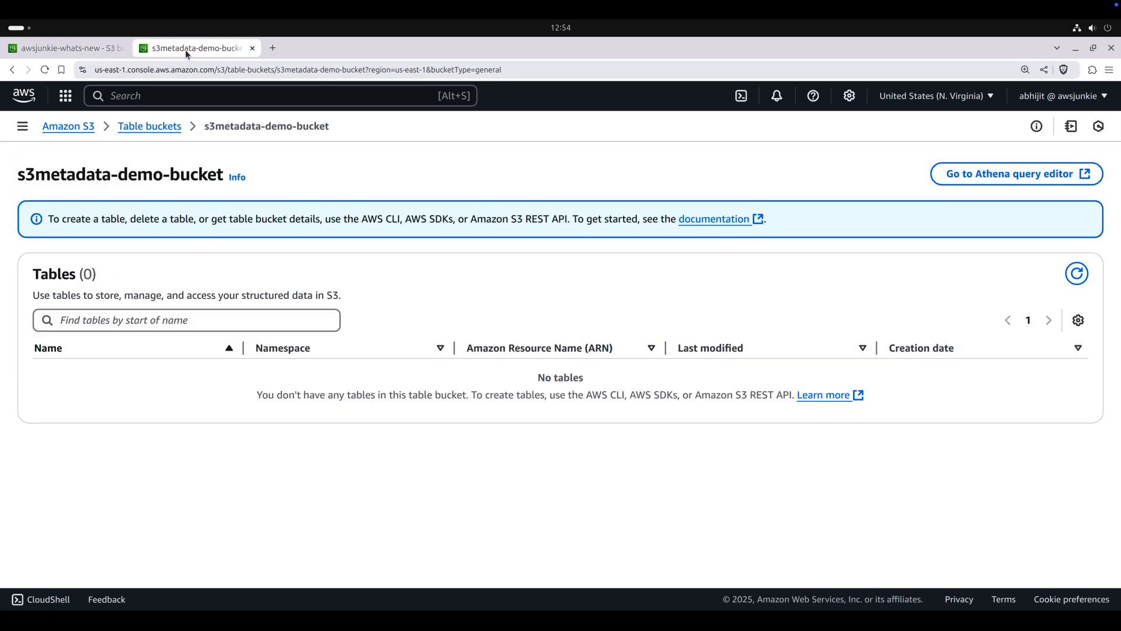
left_click(1075, 273)
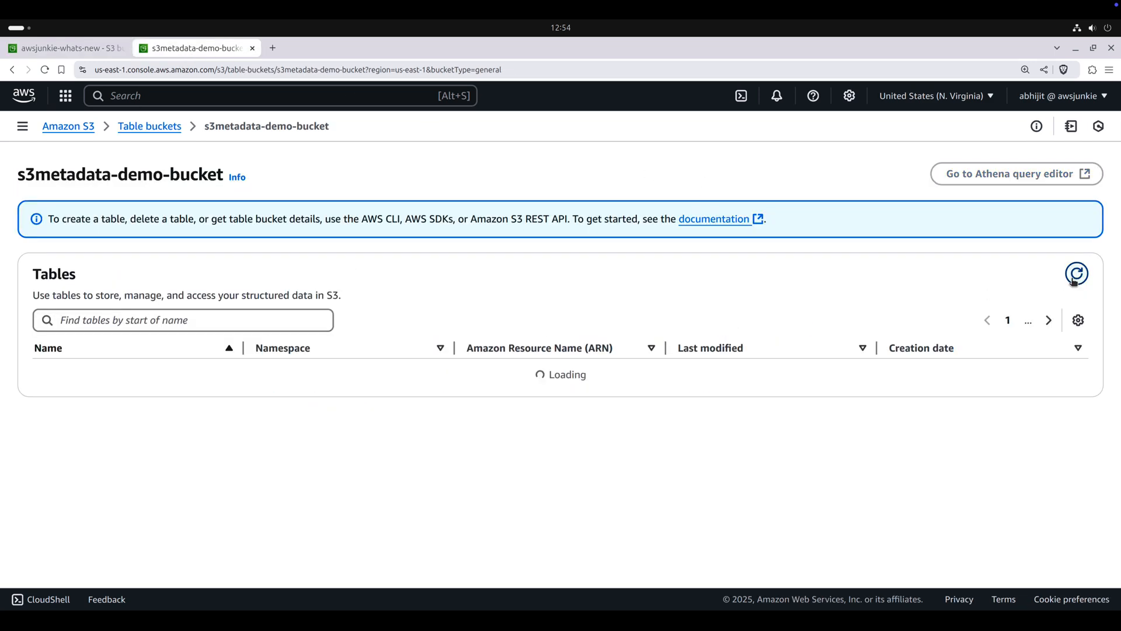
left_click(1076, 273)
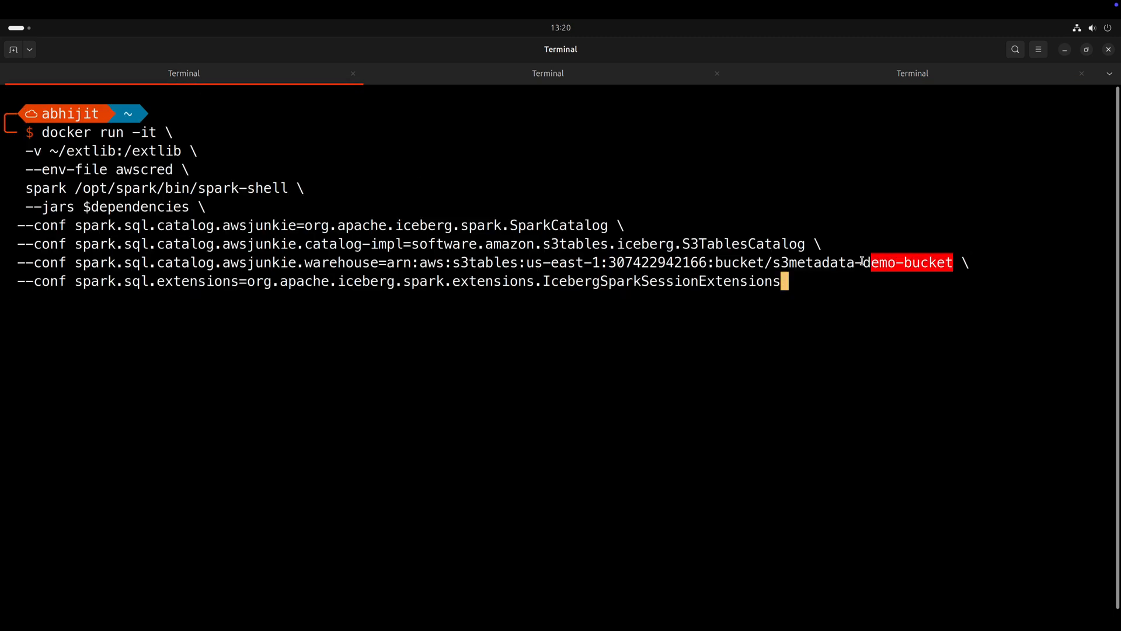
Step: Run describe table on awsjunkie.aws_s3_metadata.demo_table in spark-shell to show its schema
left_click_drag(865, 262, 304, 261)
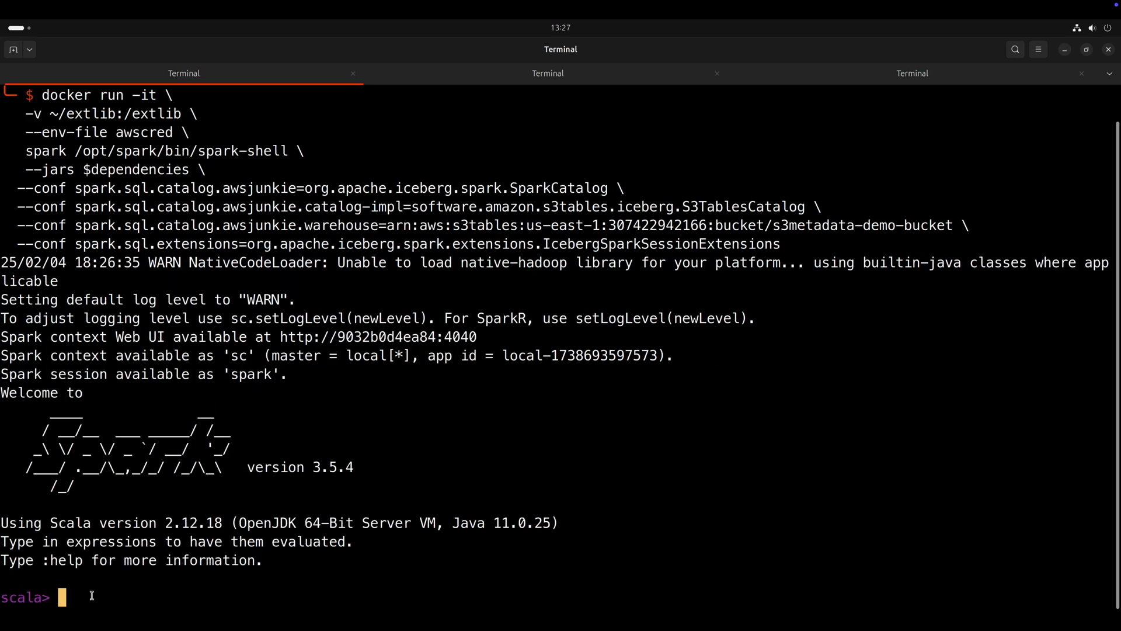
type("spark.sql(\" describe table awsjunkie.aws_s3_metadata.demo_table\").show(21,50)")
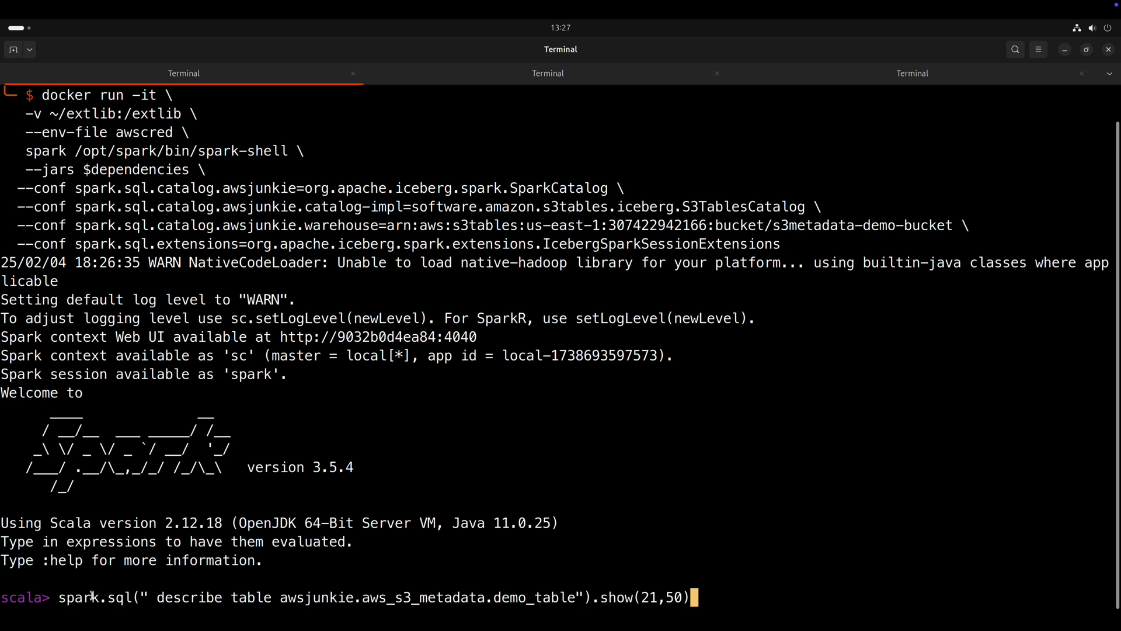
double_click(168, 596)
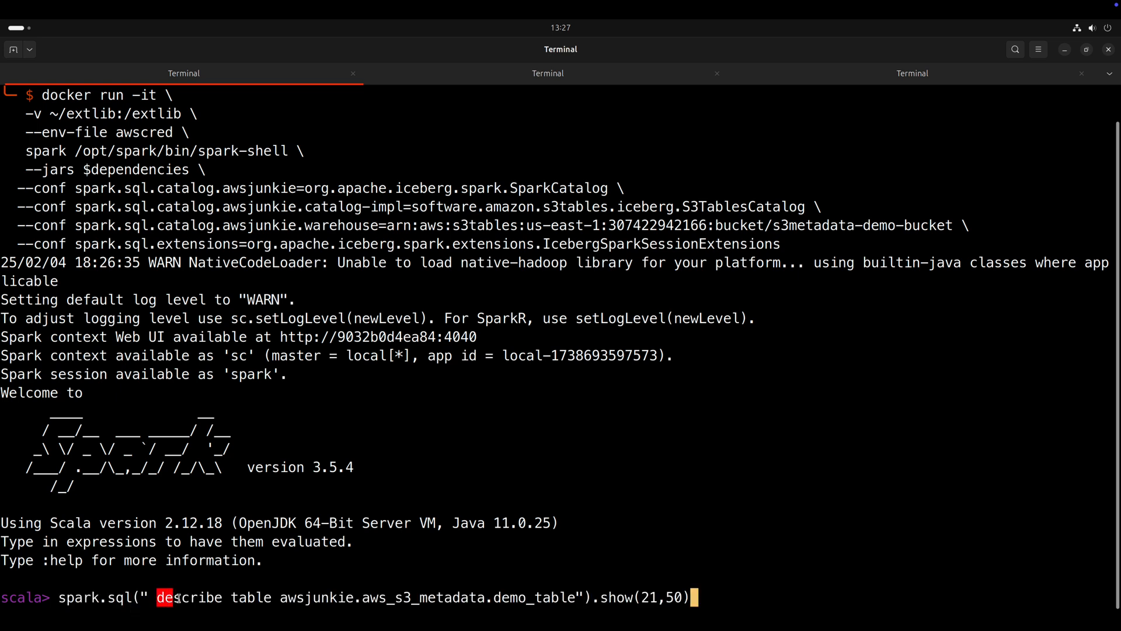
double_click(189, 597)
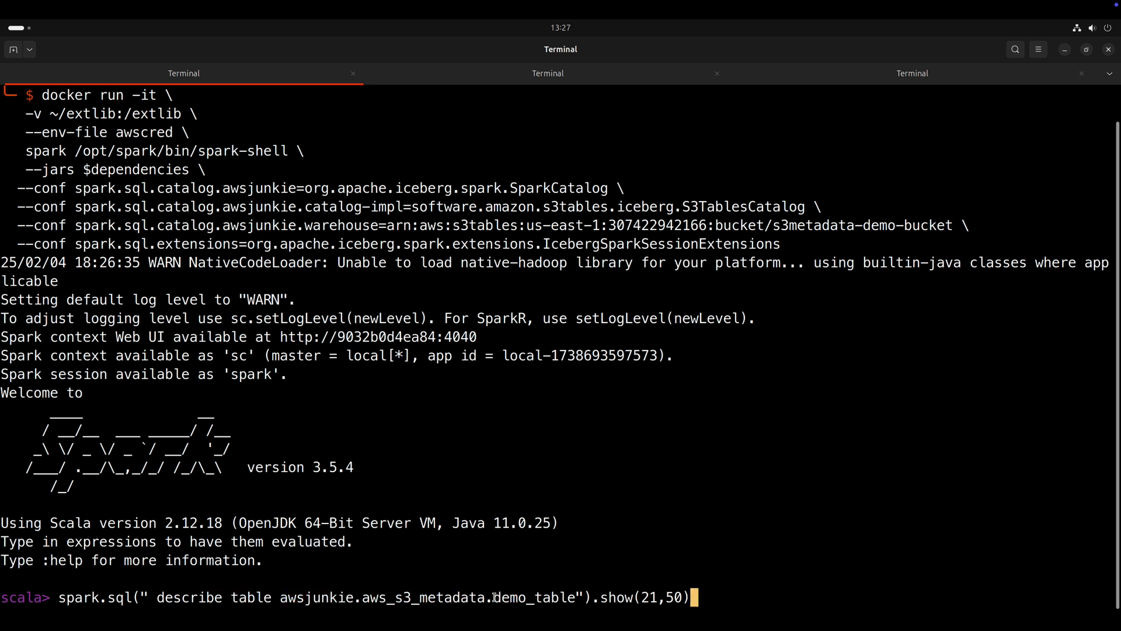
double_click(647, 598)
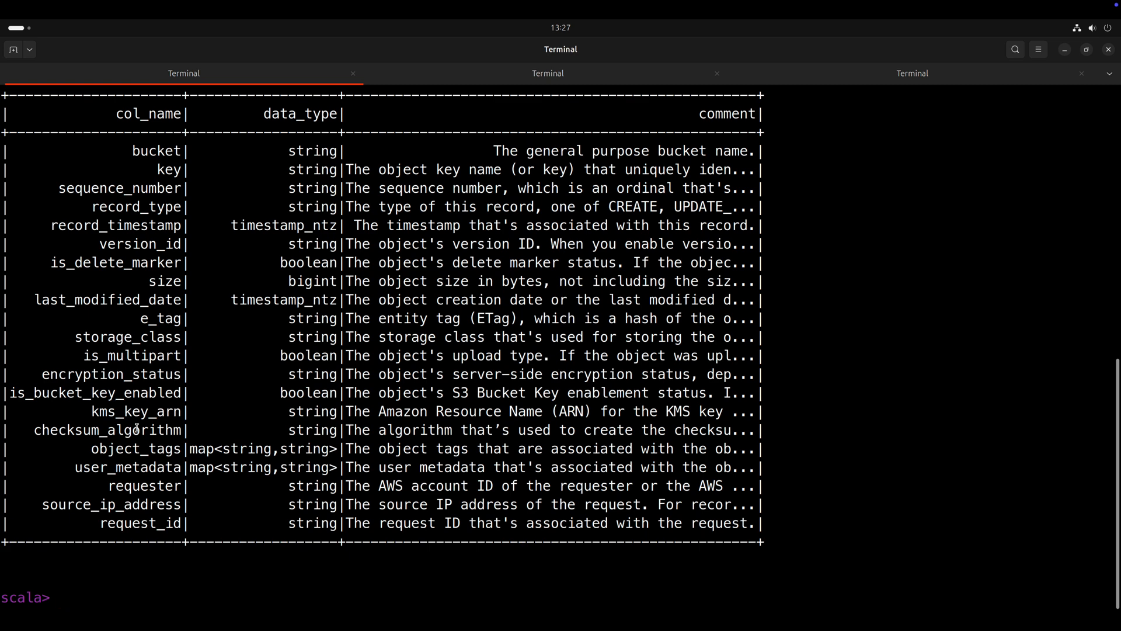
Step: Note the user_metadata column and compose a SELECT of key, sequence_number, record_type, record_timestamp, storage_class
double_click(127, 467)
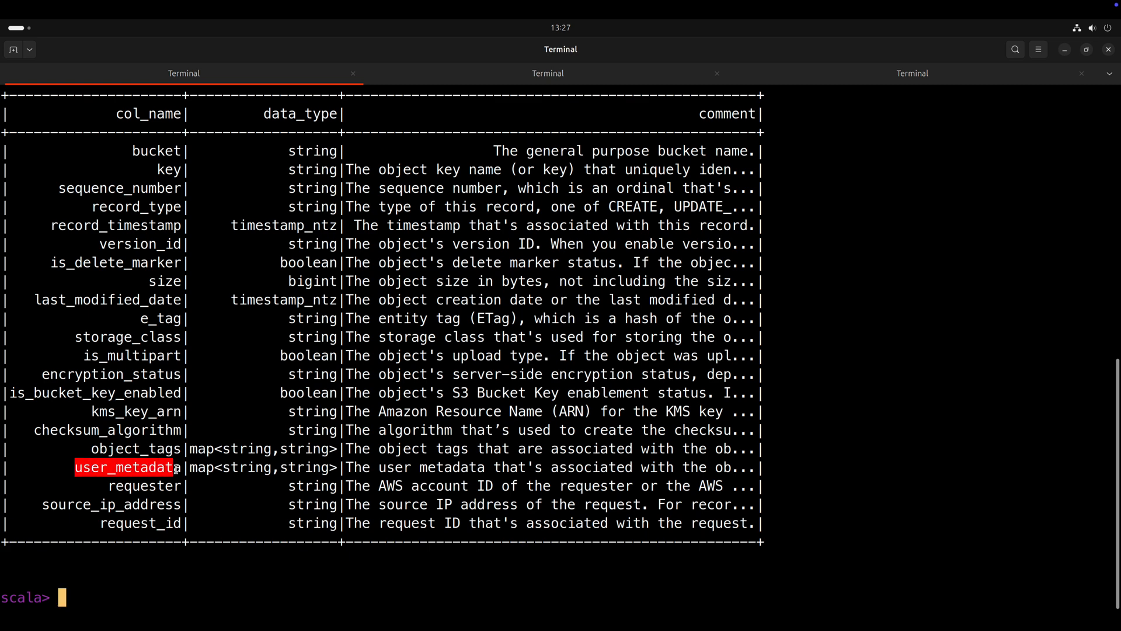
type("spark.sql(\" SELECT key, sequence_number, record_type, record_timestamp, storage_class, size, user_metadata FROM awsjunkie.aws_s3_metadata.demo_table \").show(false)")
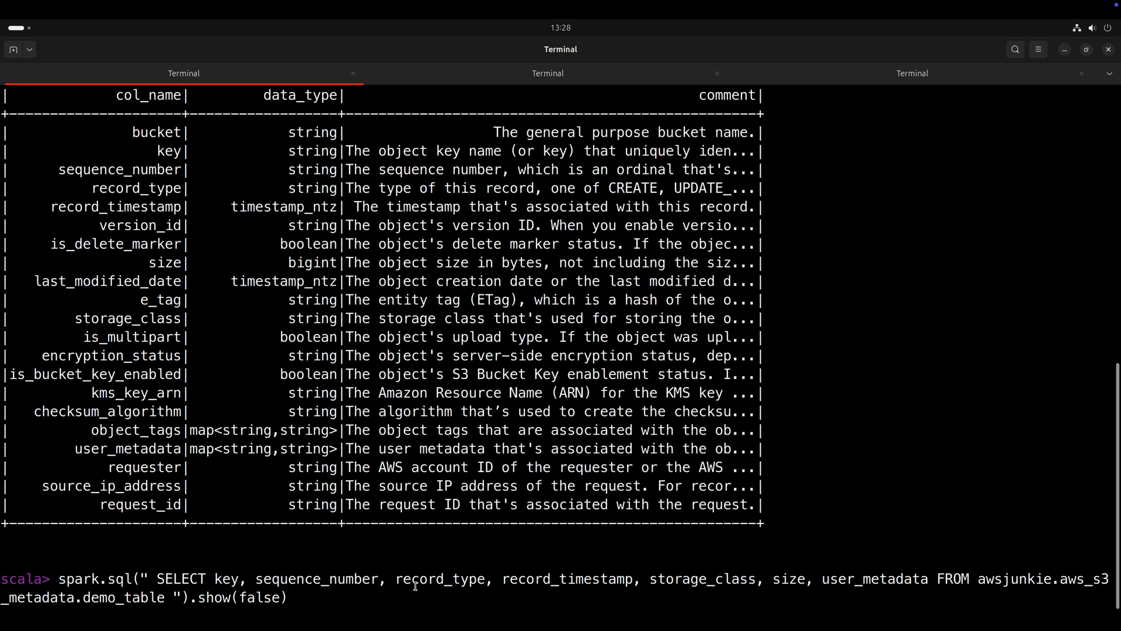
mouse_move(664, 585)
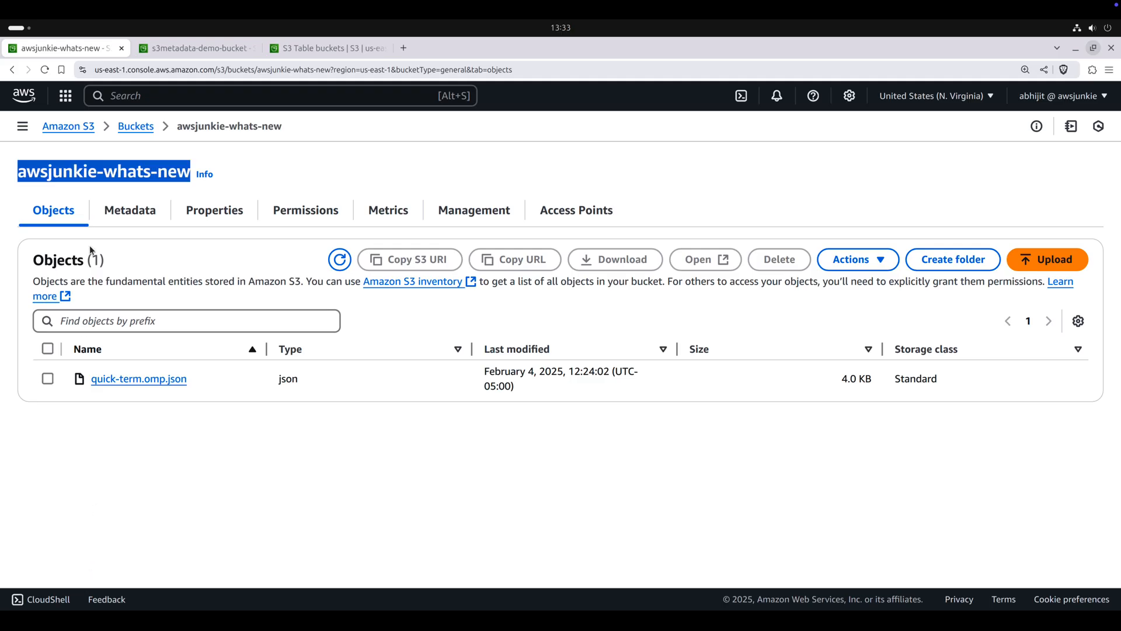
mouse_move(165, 405)
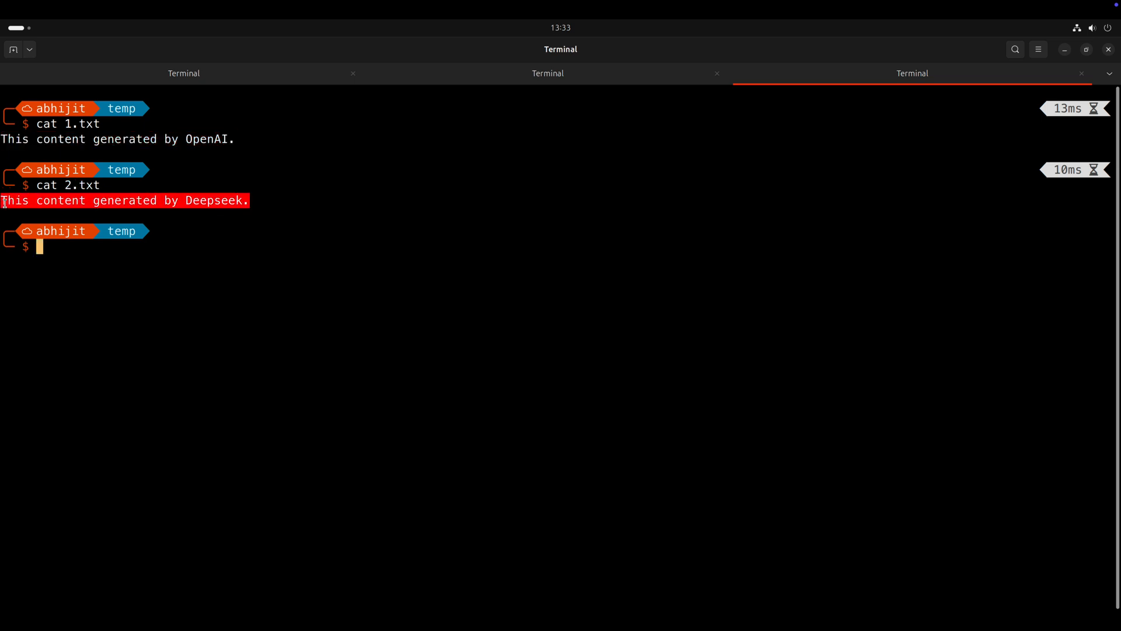
Step: Upload 1.txt and 2.txt to awsjunkie-whats-new via aws s3api put-object with model and category=genai metadata
type("aws s3api put-object --bucket awsjunkie-whats-new --key 1.txt --body ~/temp/1.txt --metadata \"model=openai o1\",\"category=genai\"")
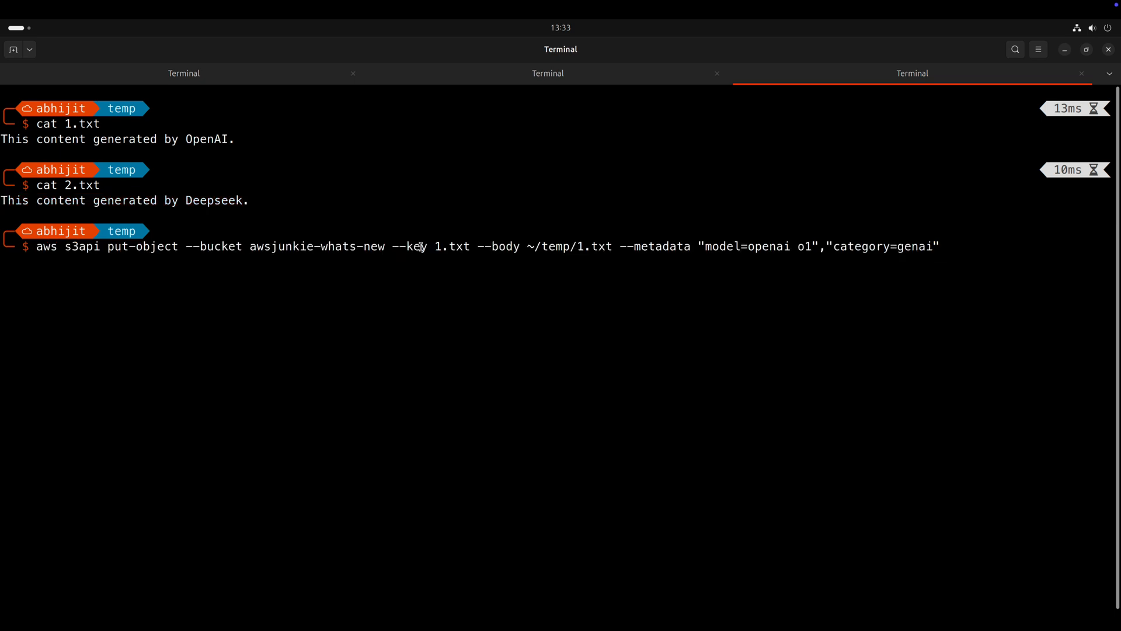
double_click(84, 124)
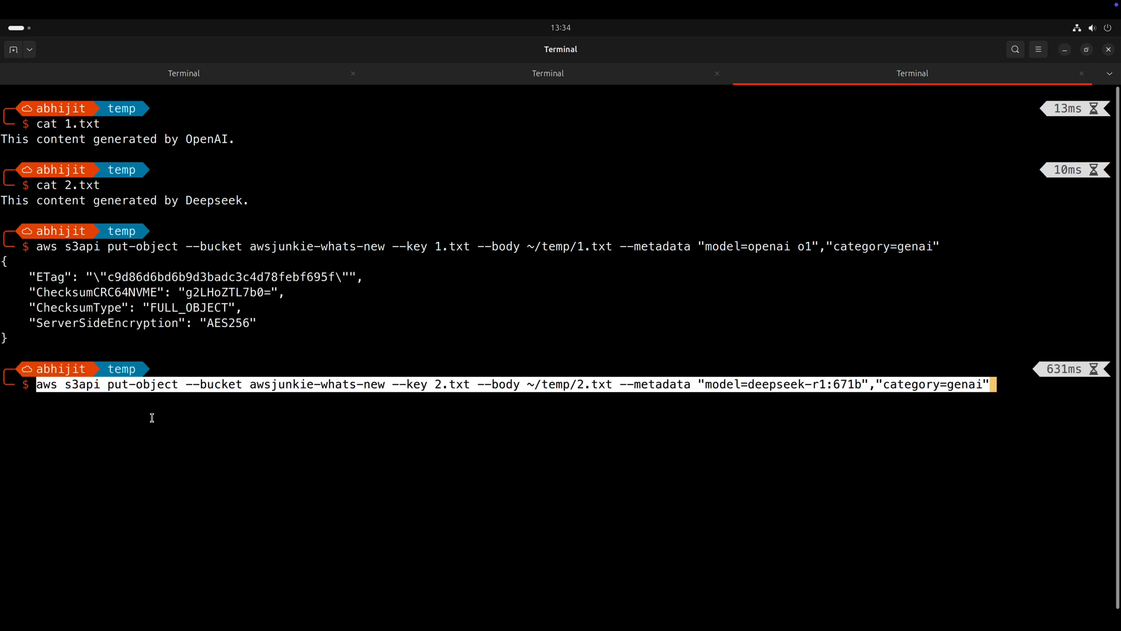
double_click(451, 384)
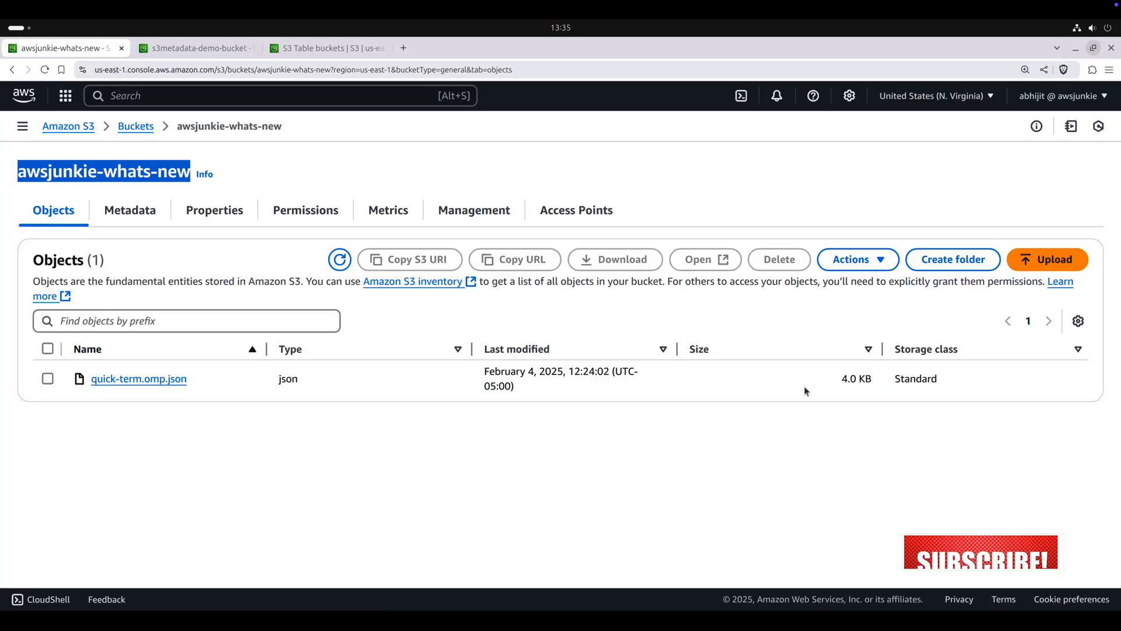
left_click(339, 259)
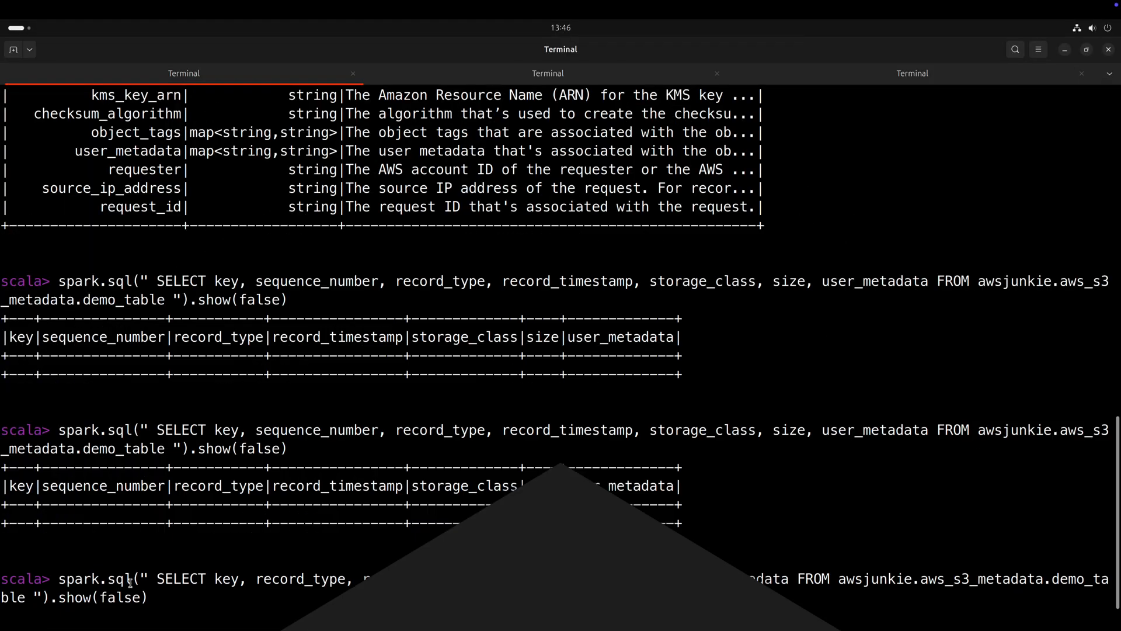
Step: Run the demo_table query, then delete quick-term.omp.json from the bucket and confirm
key("Return")
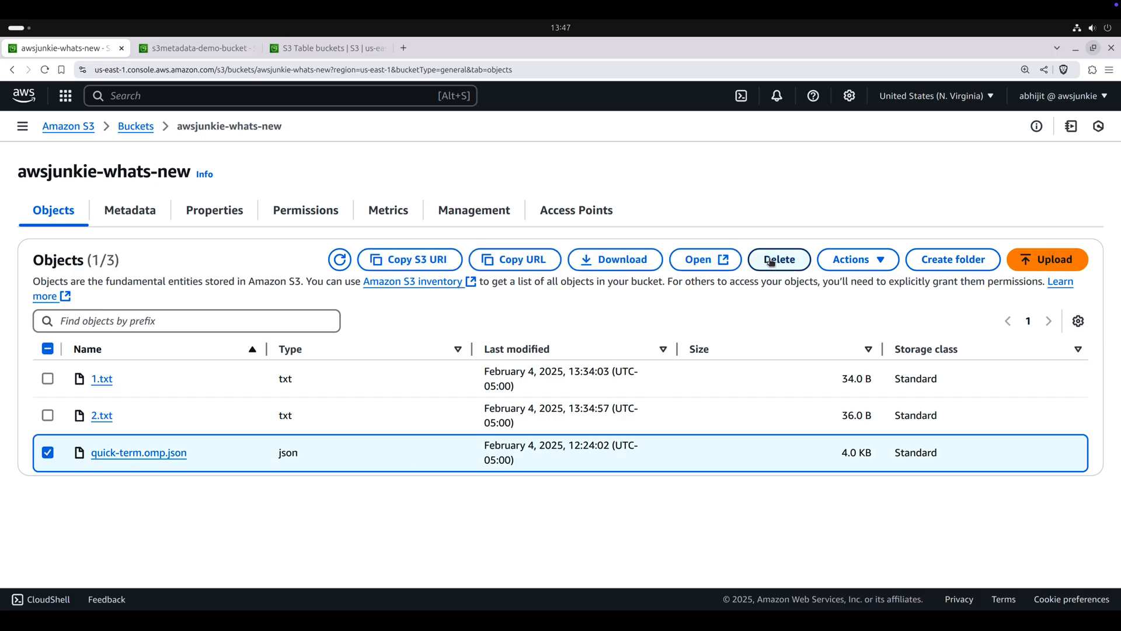
left_click(779, 260)
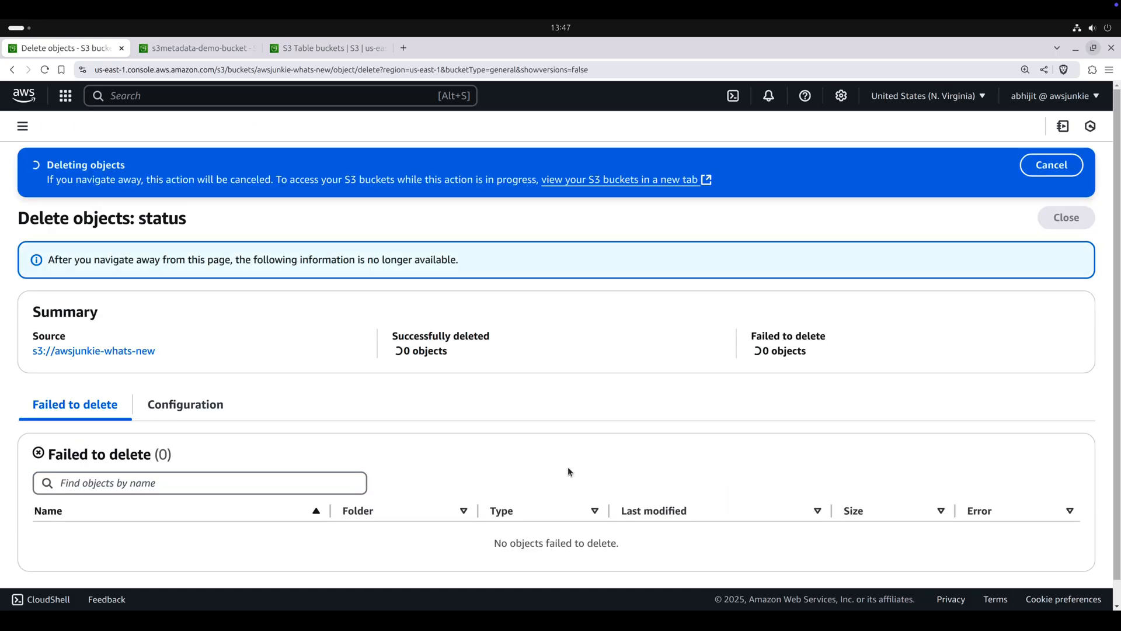
left_click(1067, 218)
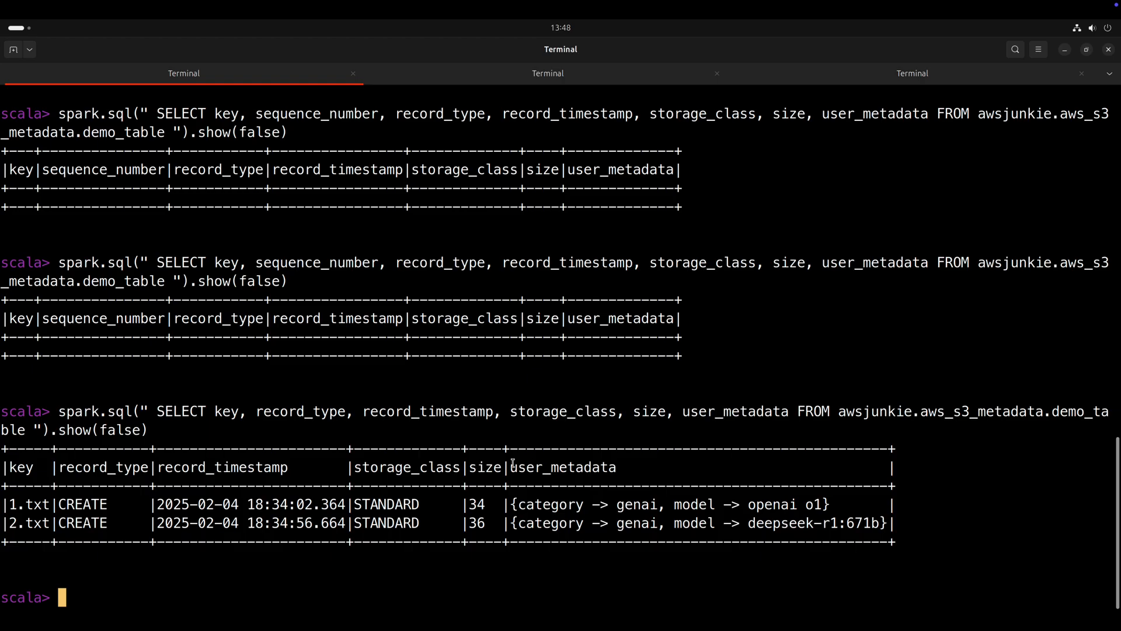
Step: Inspect the query results: user_metadata values and the DELETE record for quick-term.omp.json
double_click(562, 466)
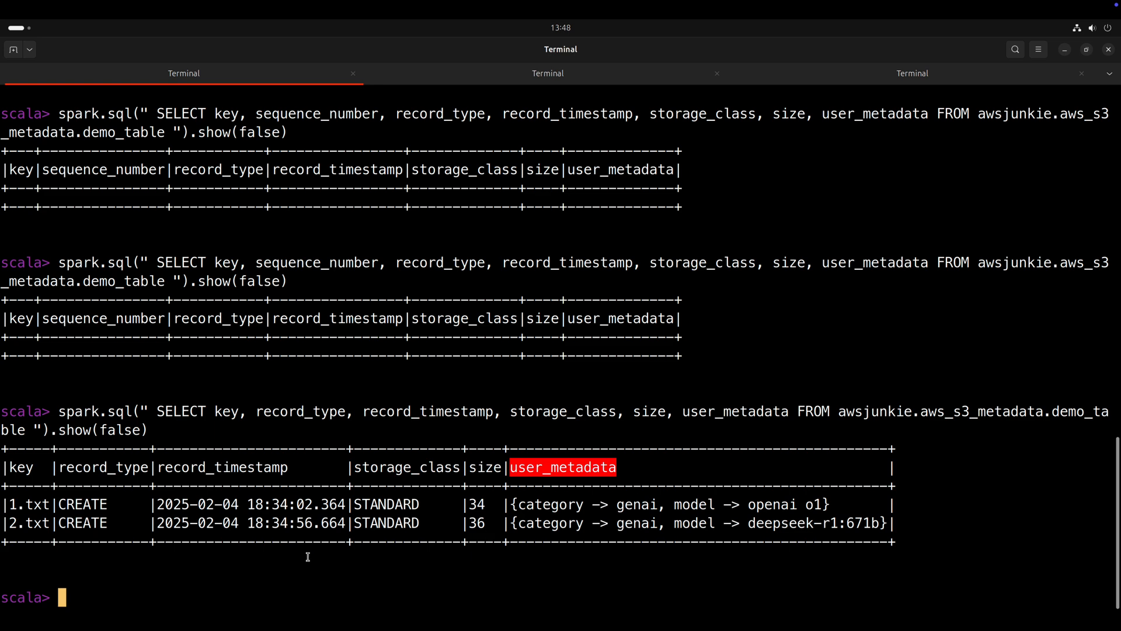
mouse_move(75, 586)
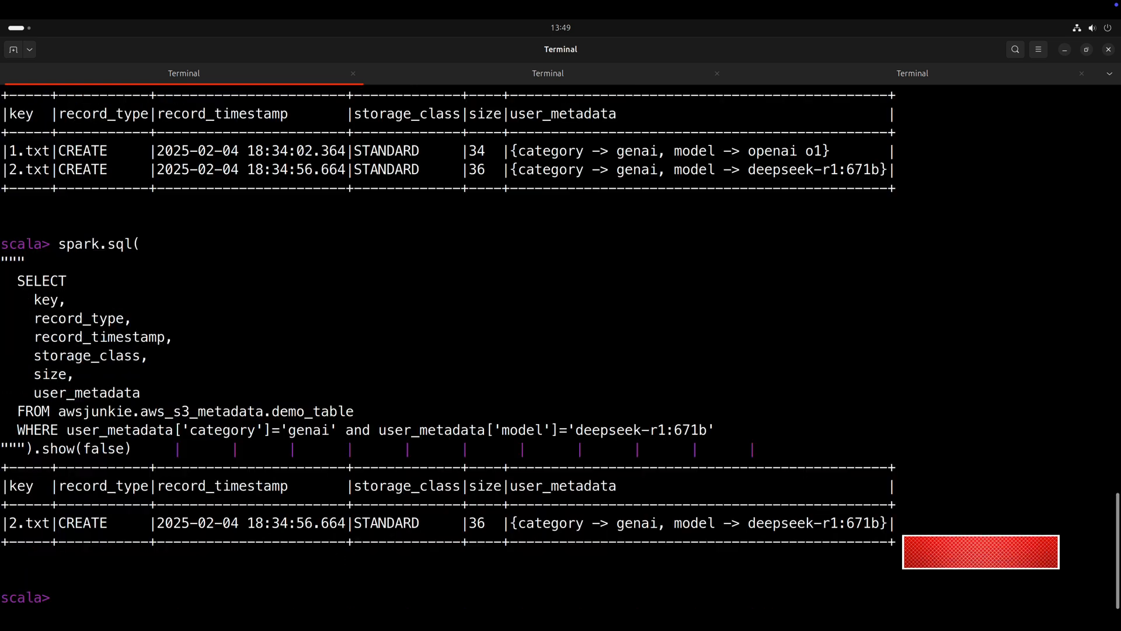
double_click(563, 486)
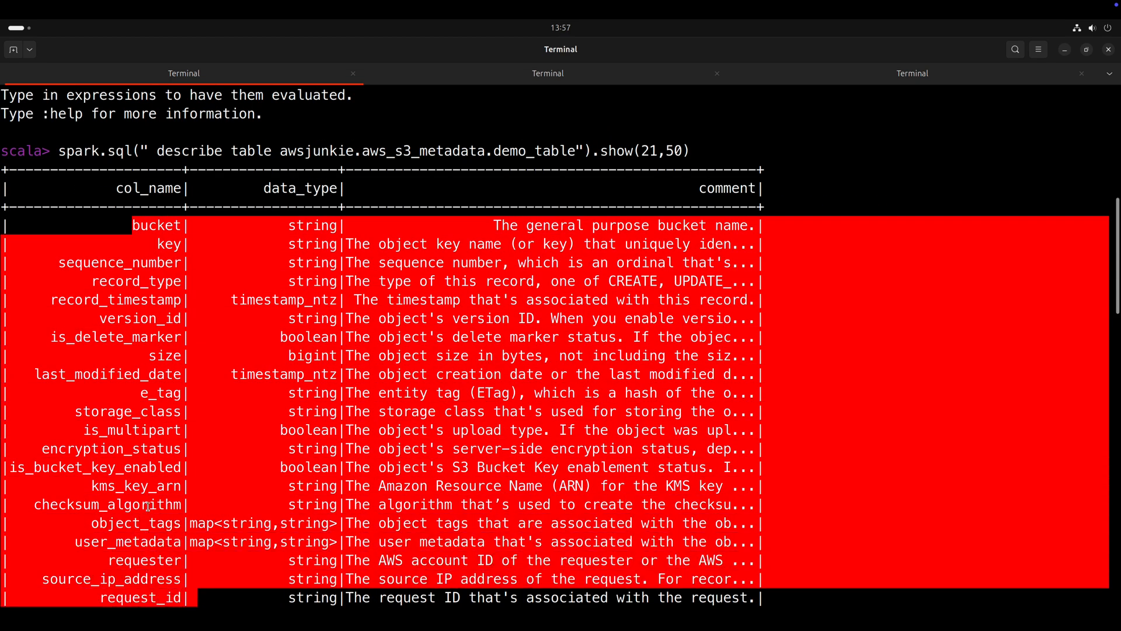
mouse_move(128, 579)
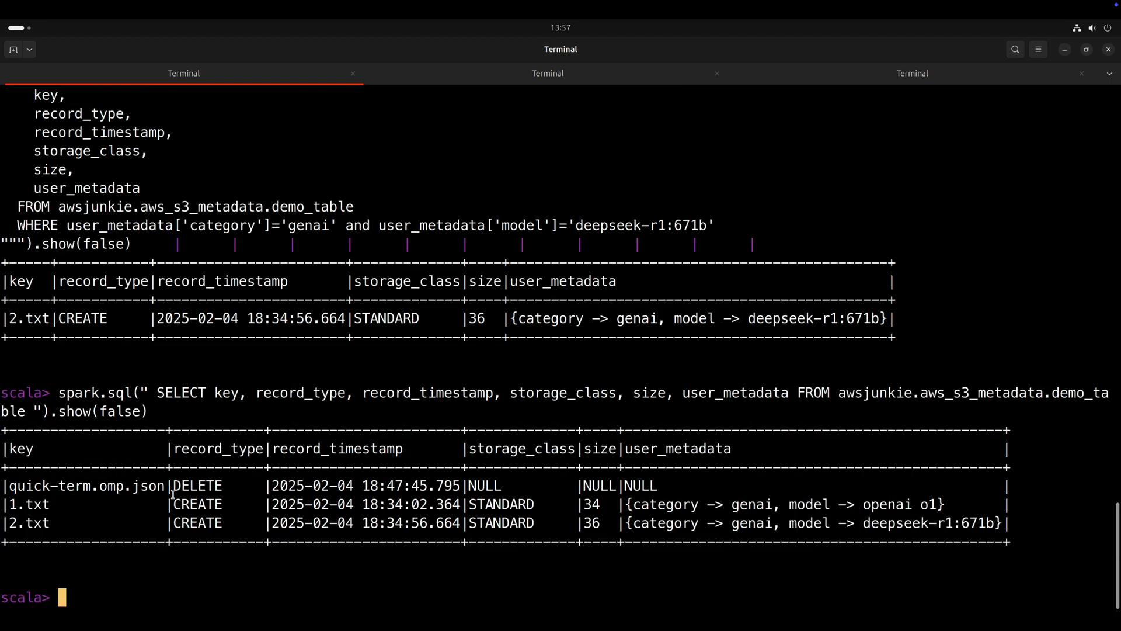
double_click(196, 486)
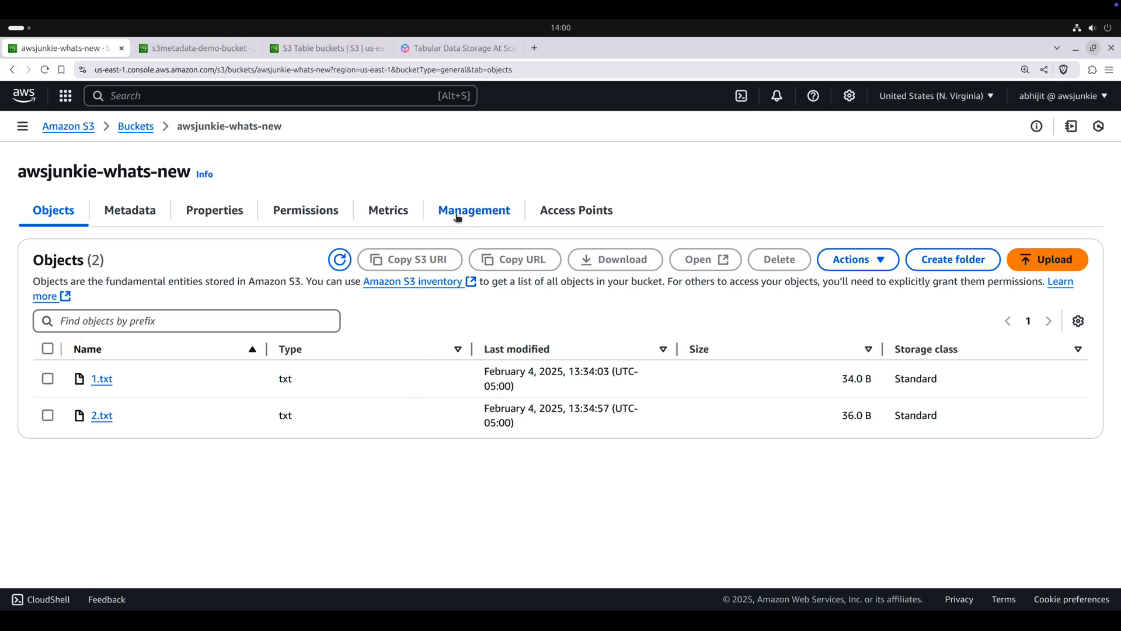
Step: From the bucket's Management settings, start a new inventory configuration and scroll through its form
left_click(473, 209)
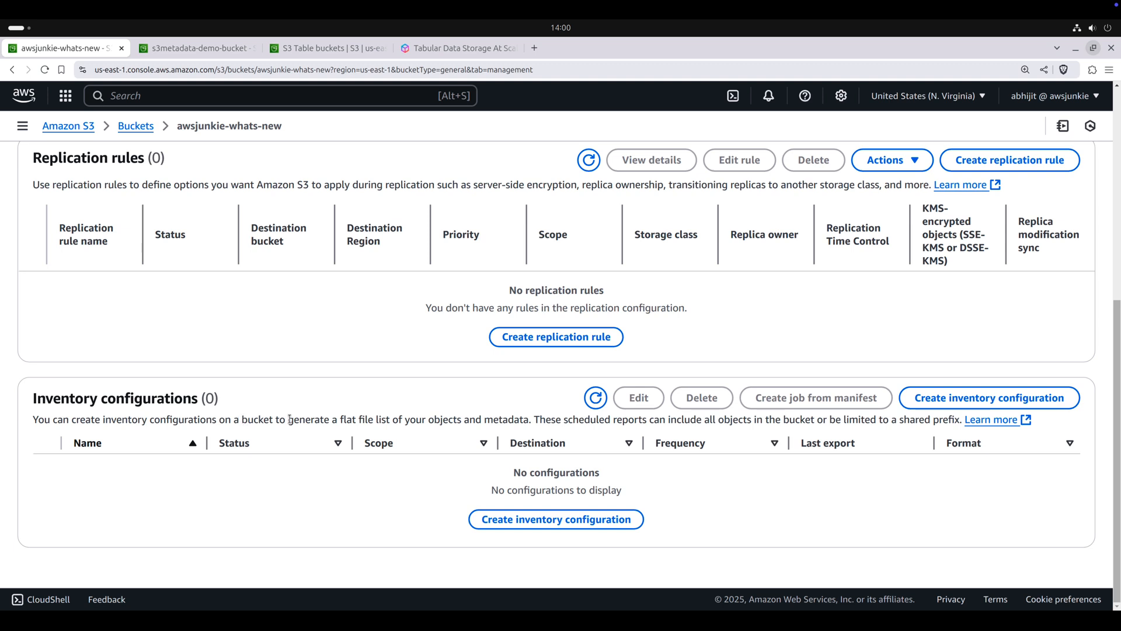
left_click_drag(290, 419, 528, 419)
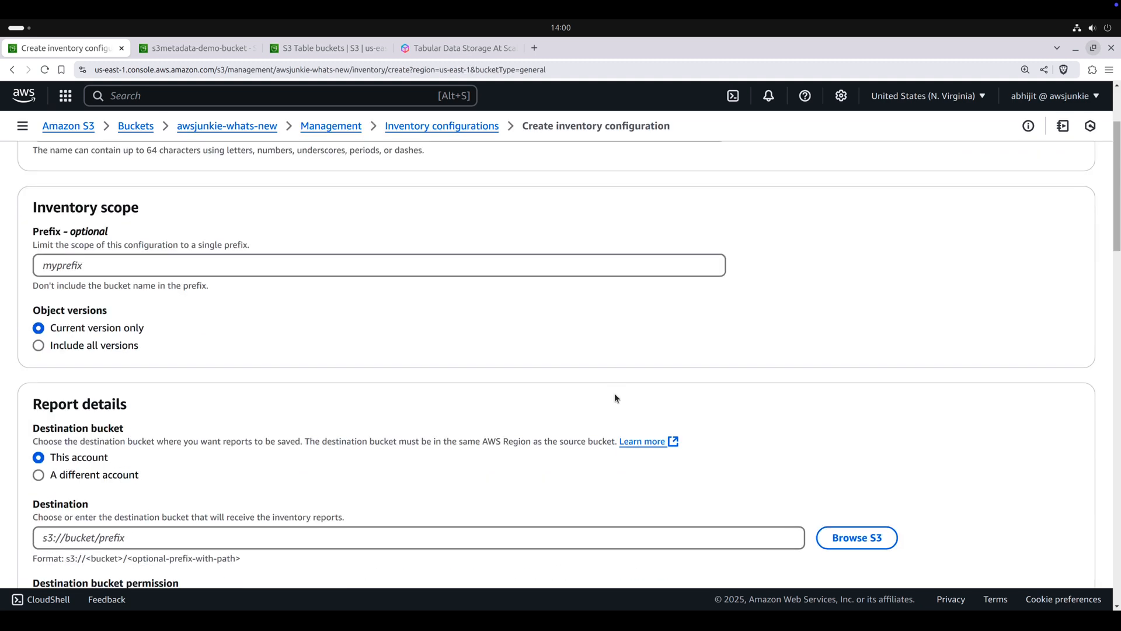
scroll("down", 3)
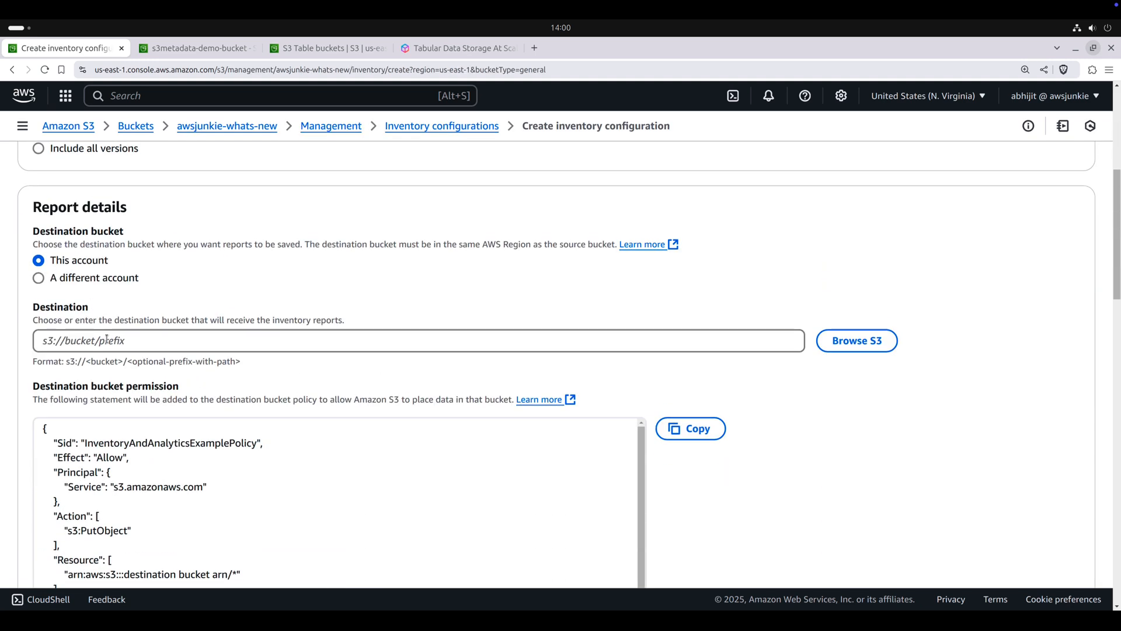
scroll("down", 3)
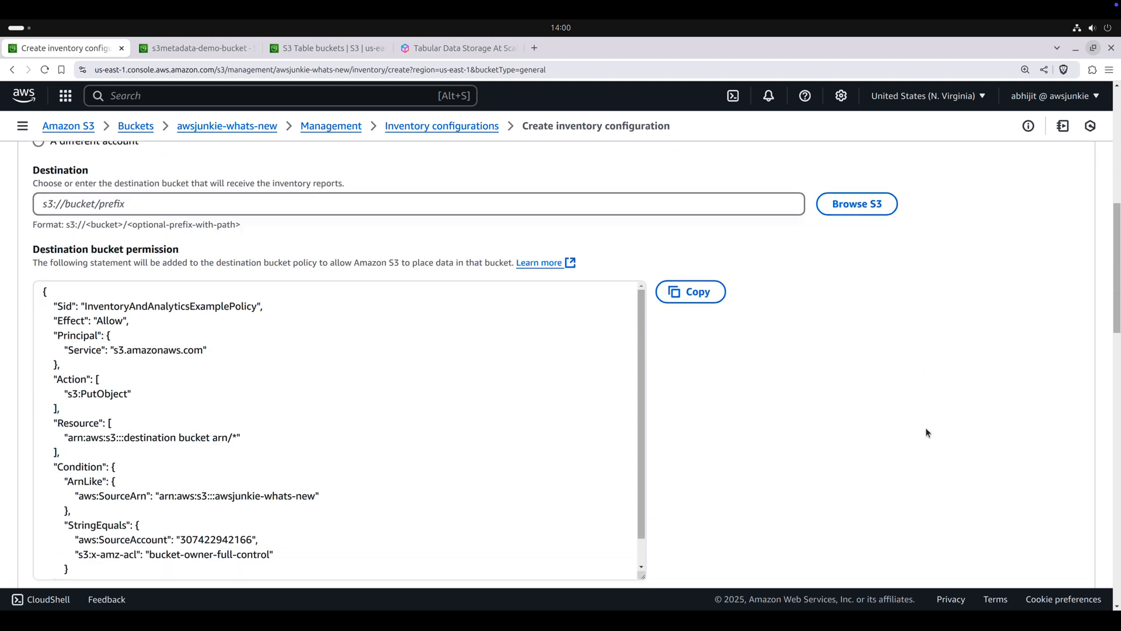
scroll("down", 3)
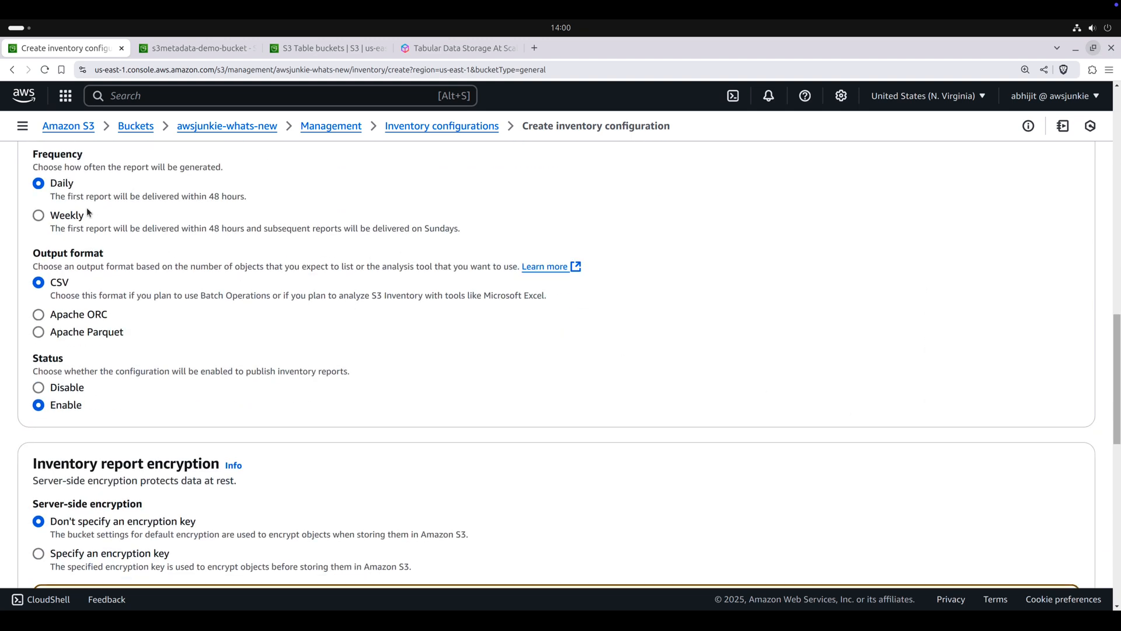
Step: Set the inventory report frequency to weekly and review the remaining form options
left_click(39, 215)
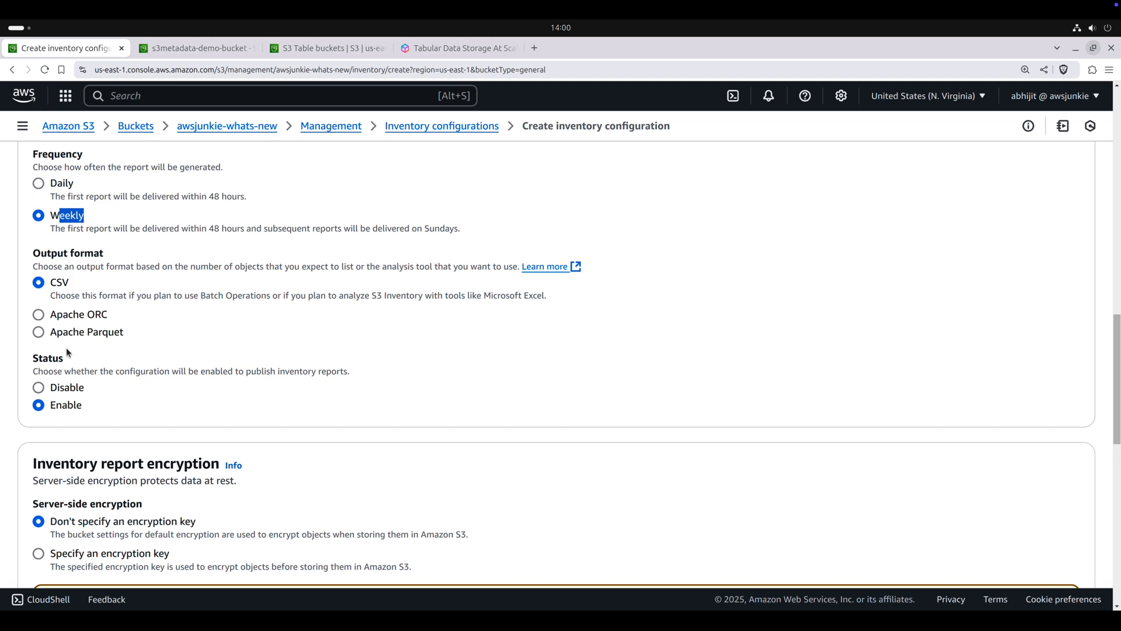
scroll("down", 3)
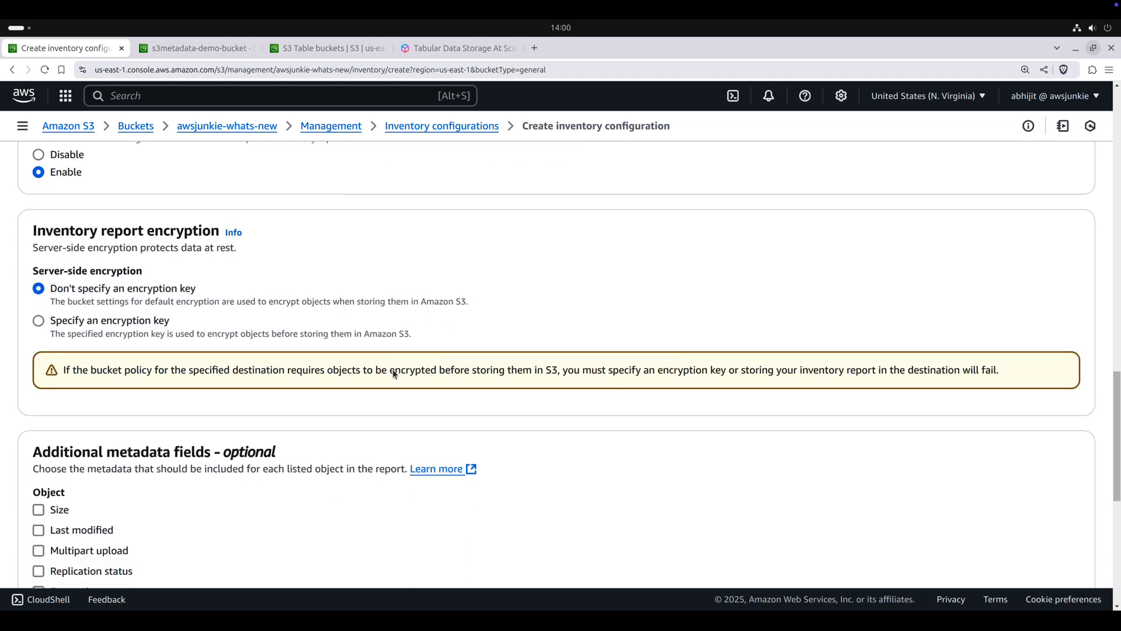
scroll("down", 3)
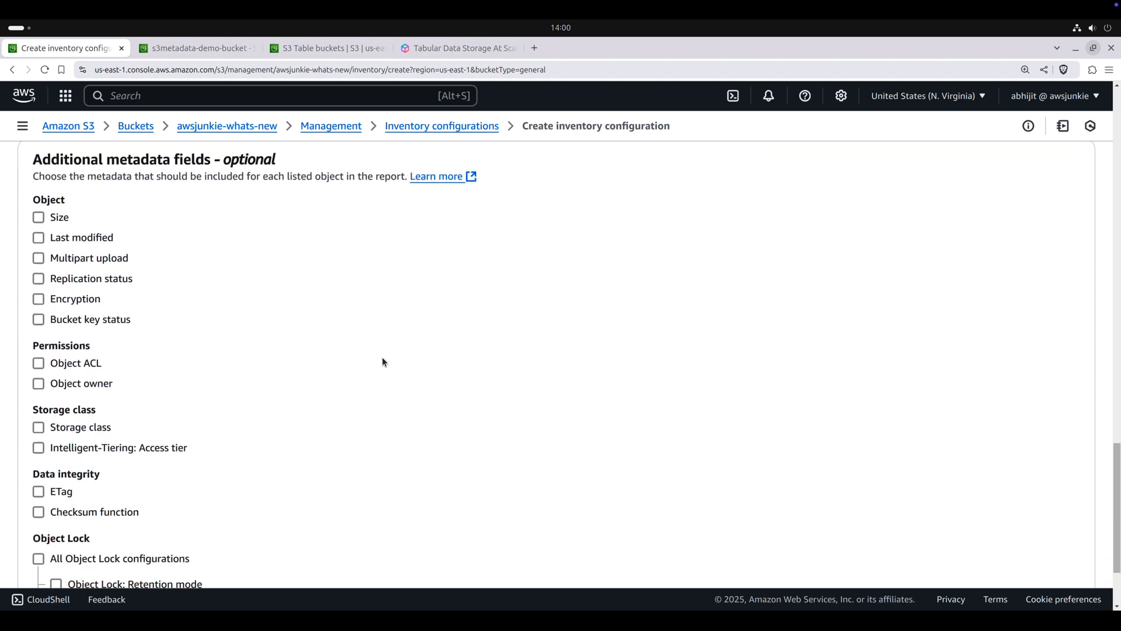
mouse_move(72, 284)
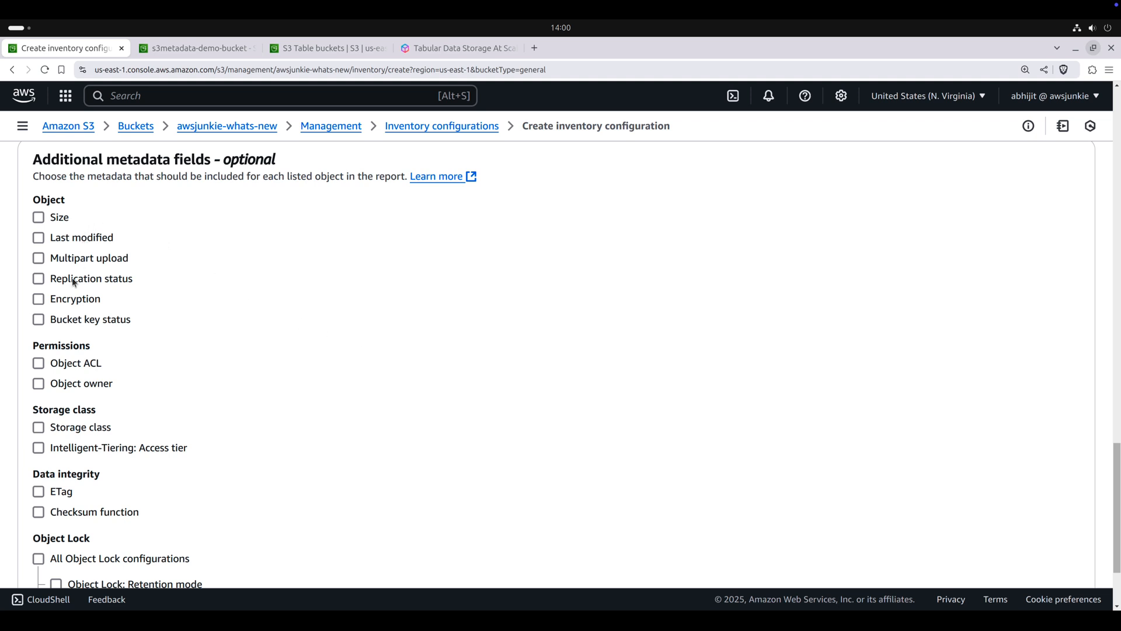
scroll("down", 3)
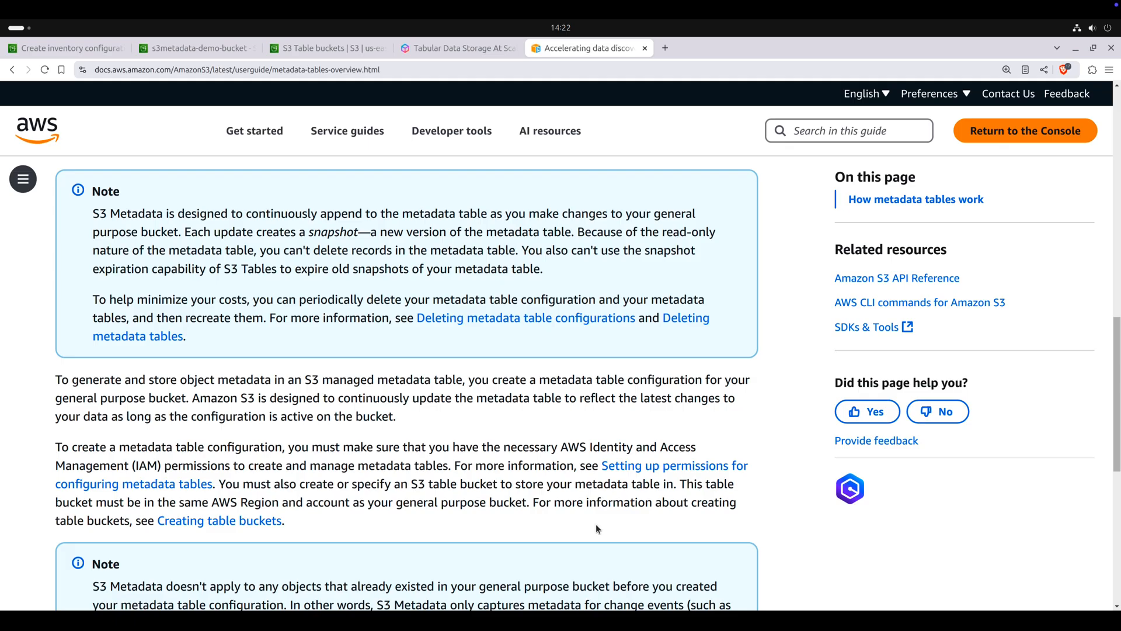
Step: Delete the awsjunkie-whats-new metadata configuration, typing confirm as consent
left_click_drag(137, 299, 240, 299)
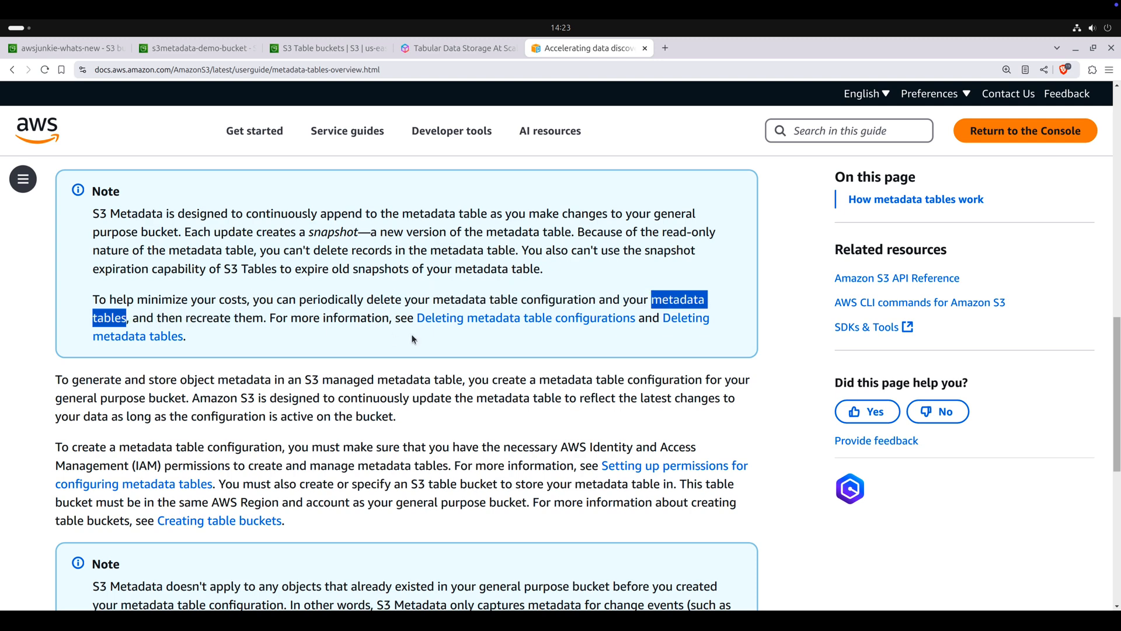
left_click(64, 48)
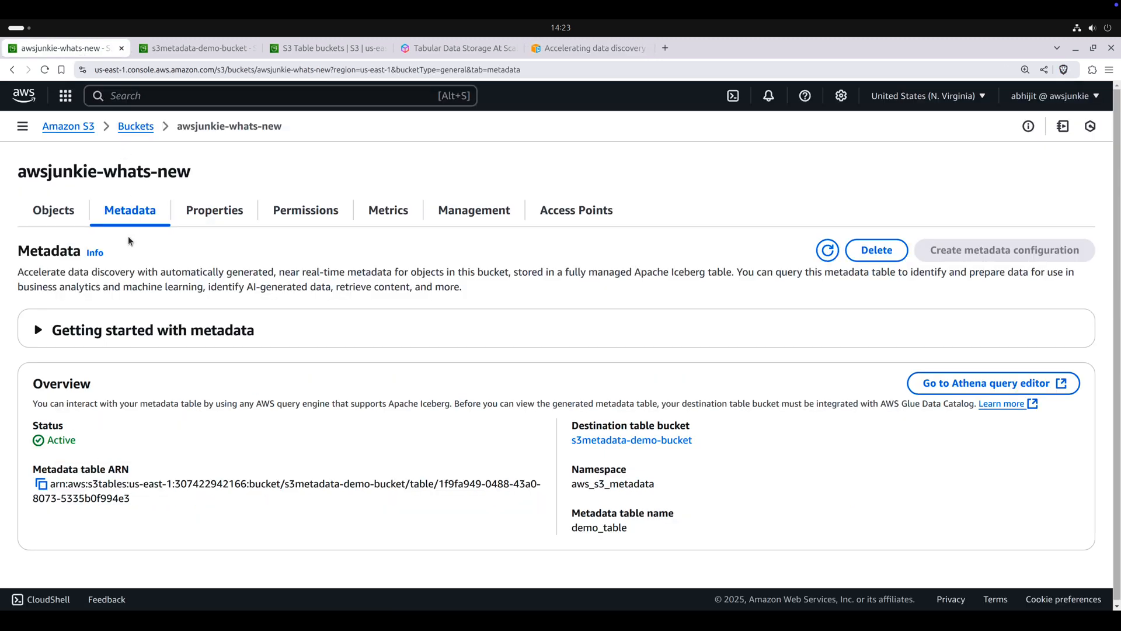
left_click(875, 250)
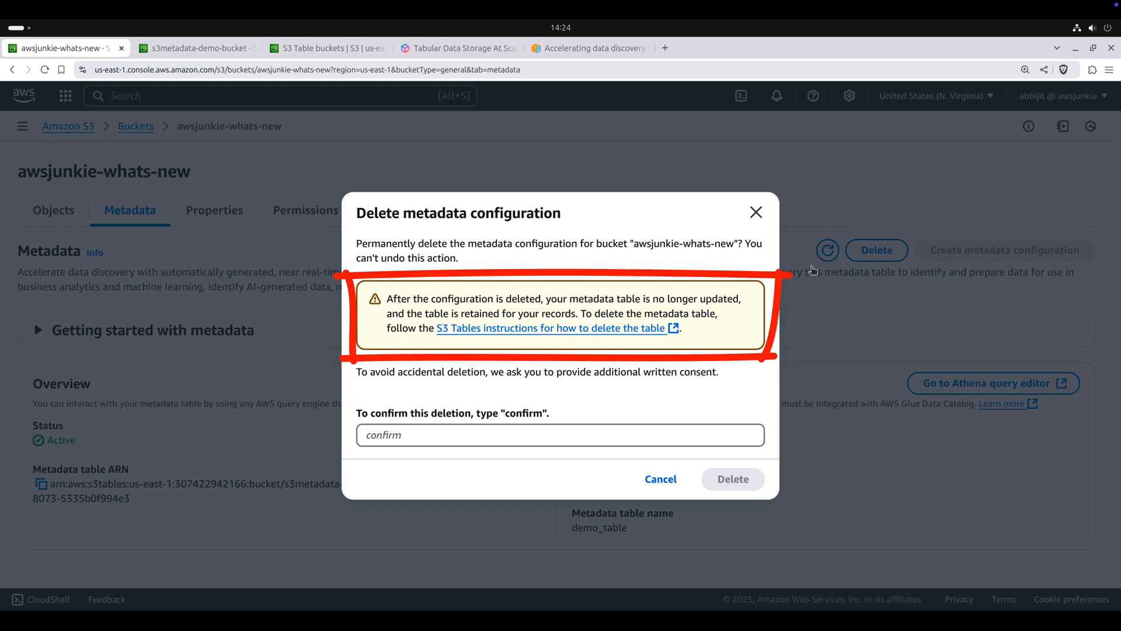
double_click(524, 412)
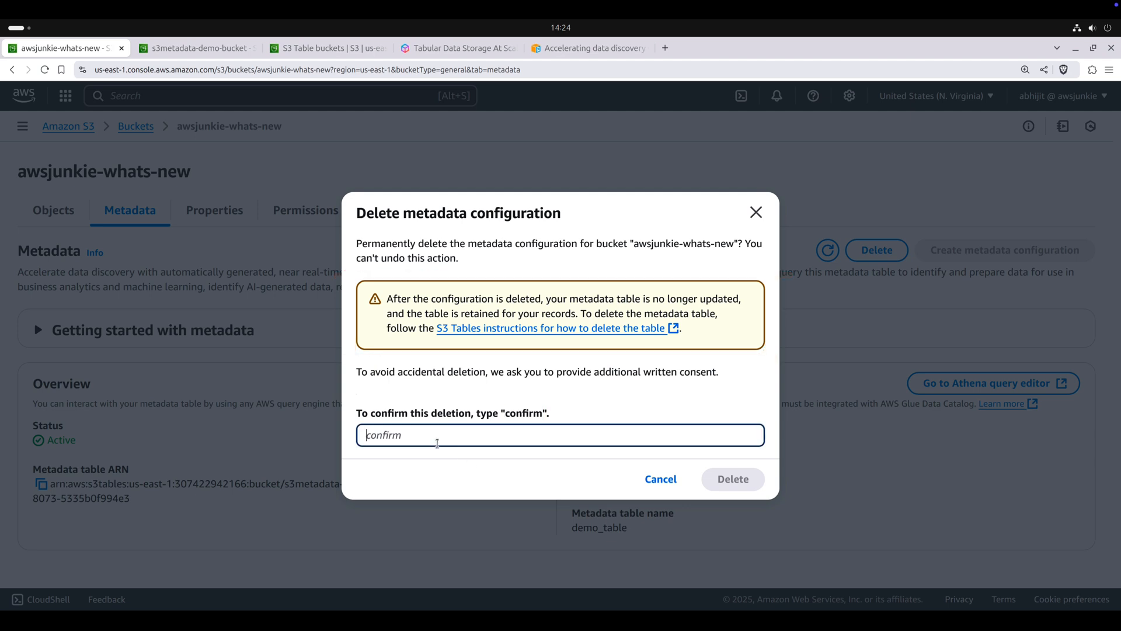
left_click(732, 478)
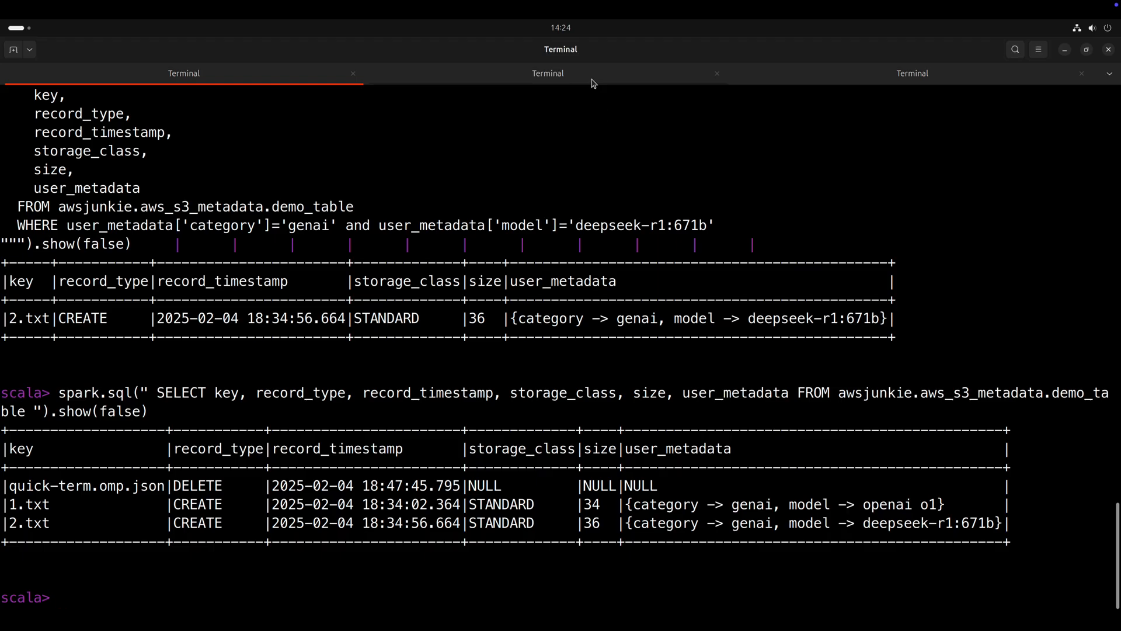
Step: Reload the s3metadata-demo-bucket Tables list to confirm demo_table is still listed
left_click(547, 72)
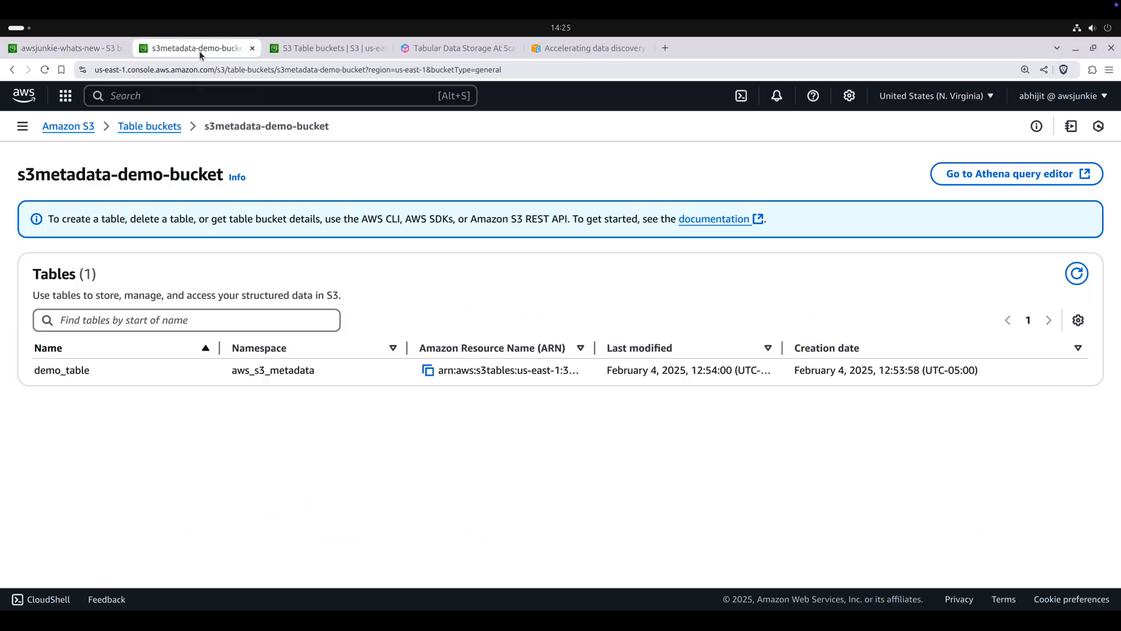
left_click(1075, 273)
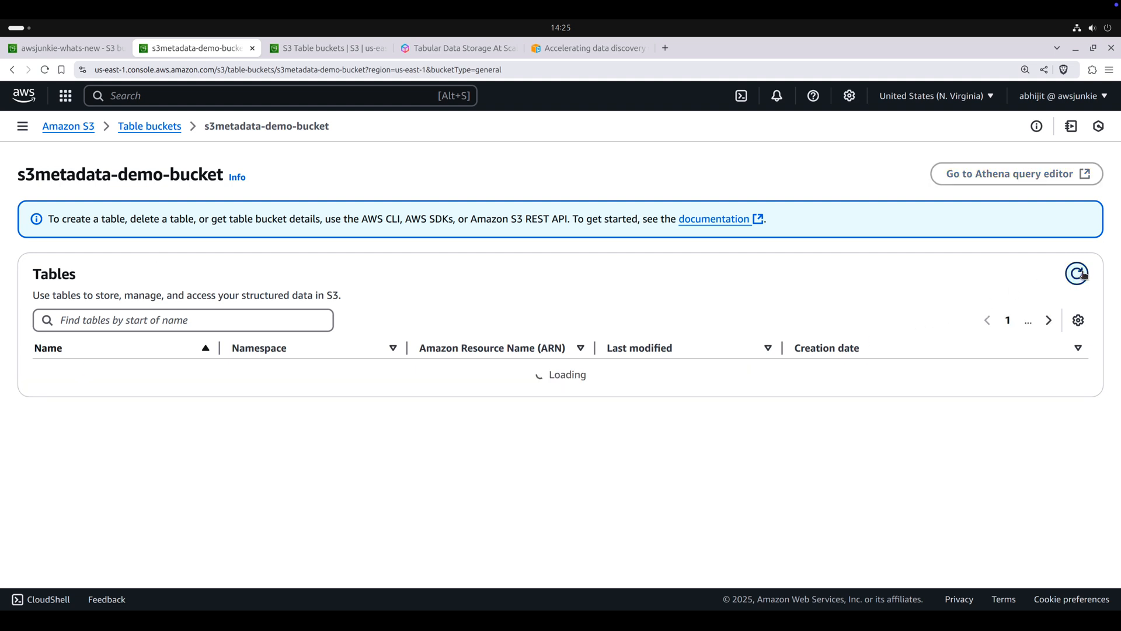
left_click(1077, 274)
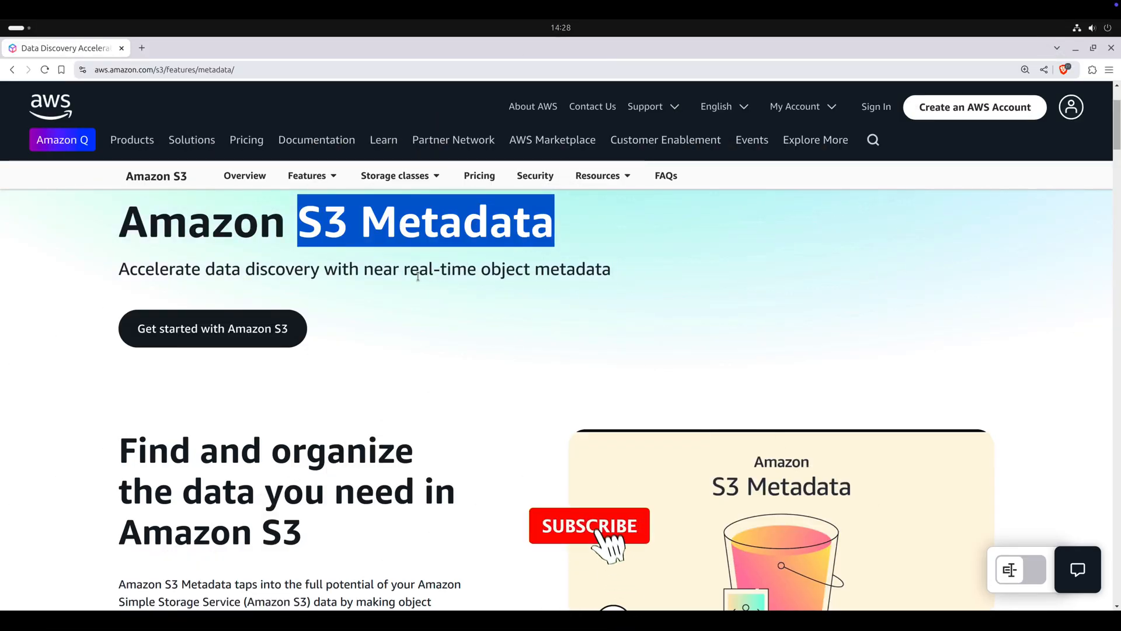
left_click(589, 526)
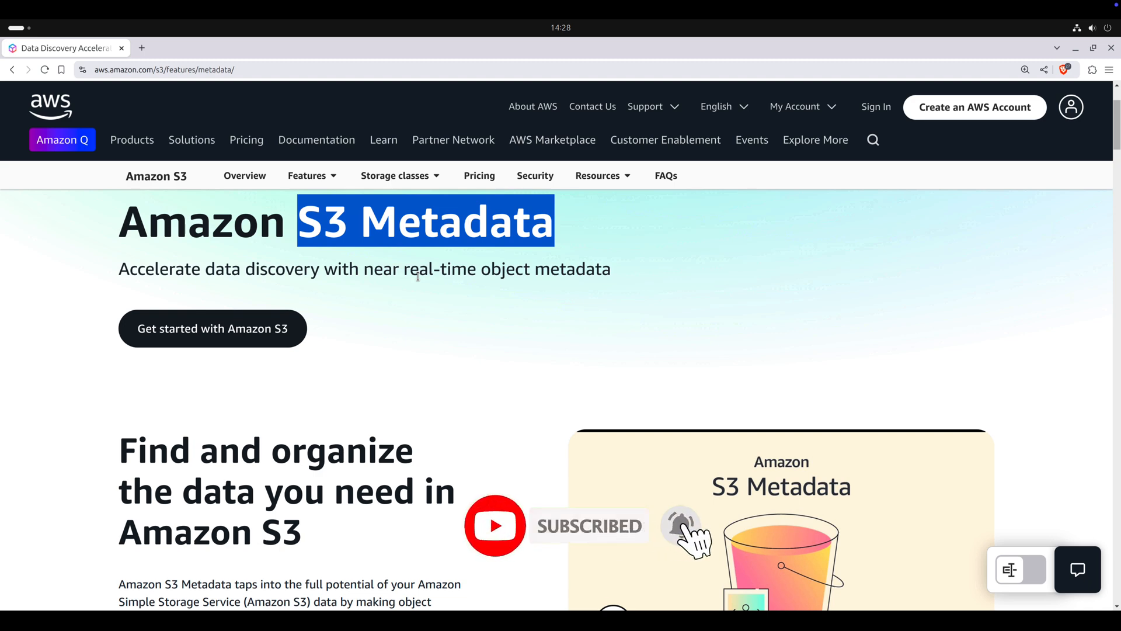